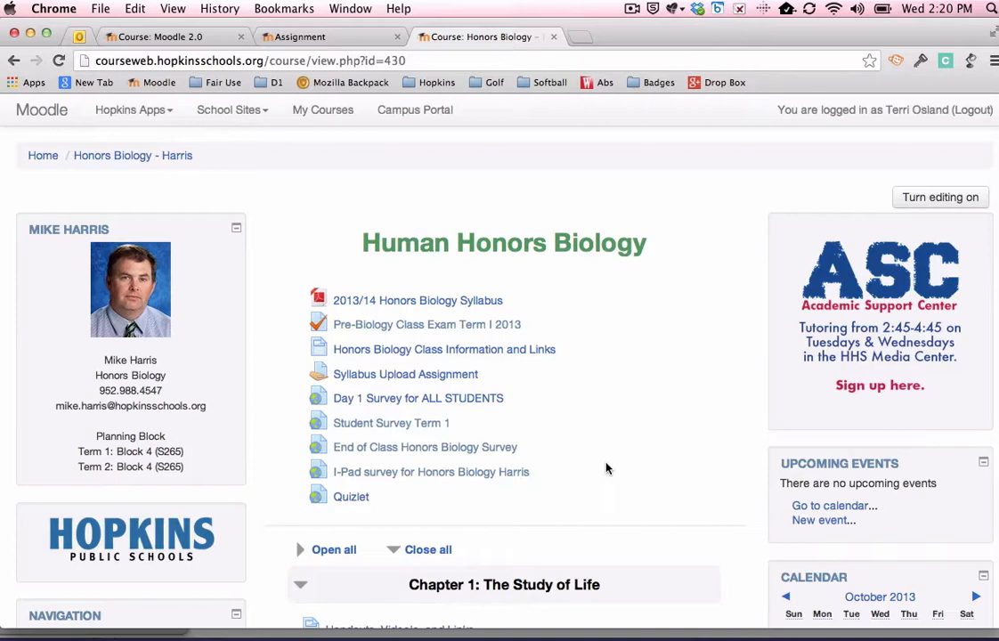
mouse_move(632, 427)
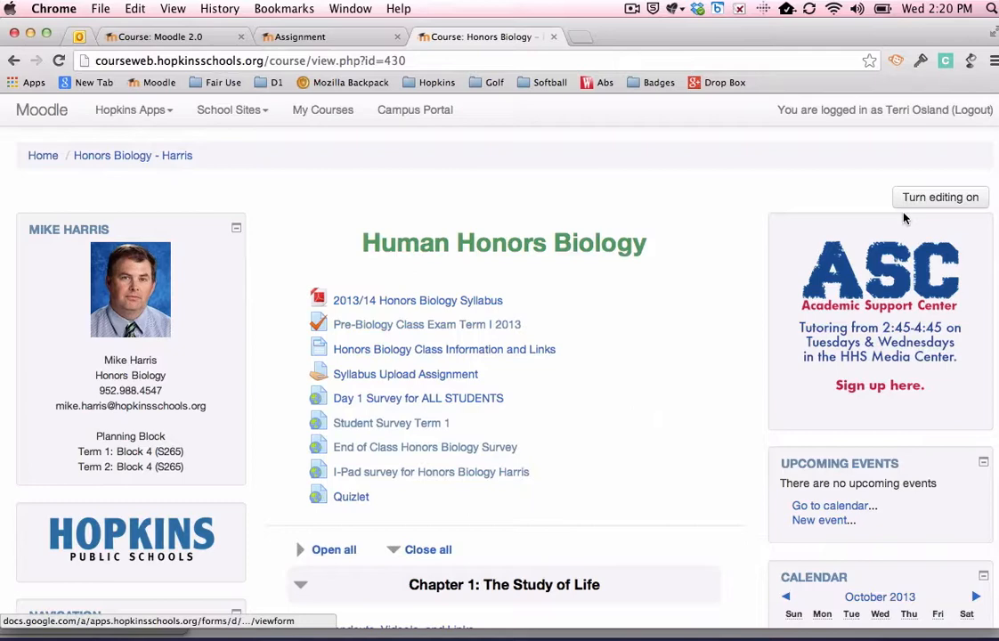
Turn editing on for the Human Honors Biology course page.
click(940, 196)
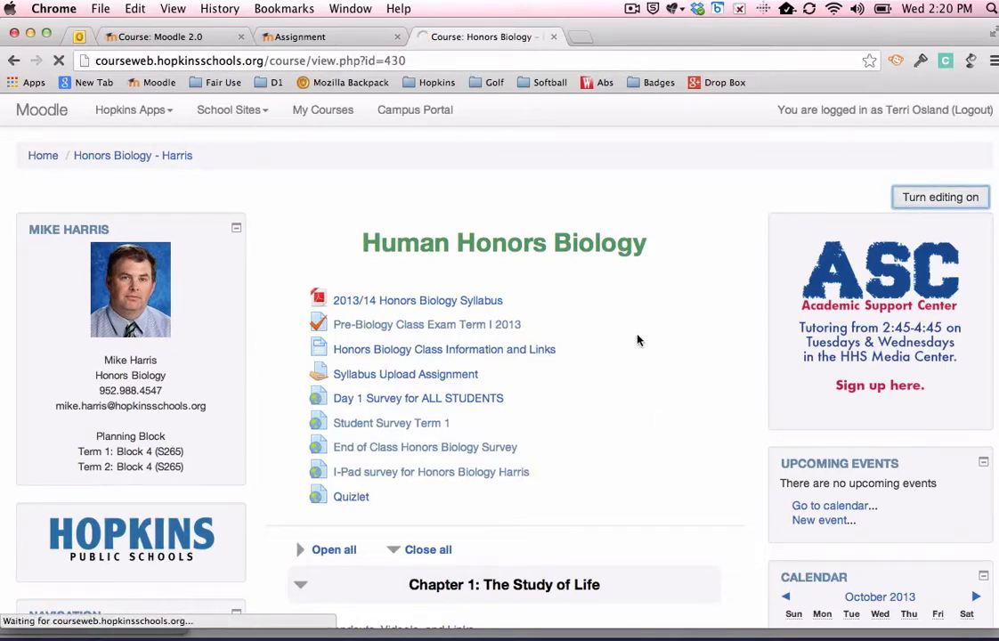
click(940, 196)
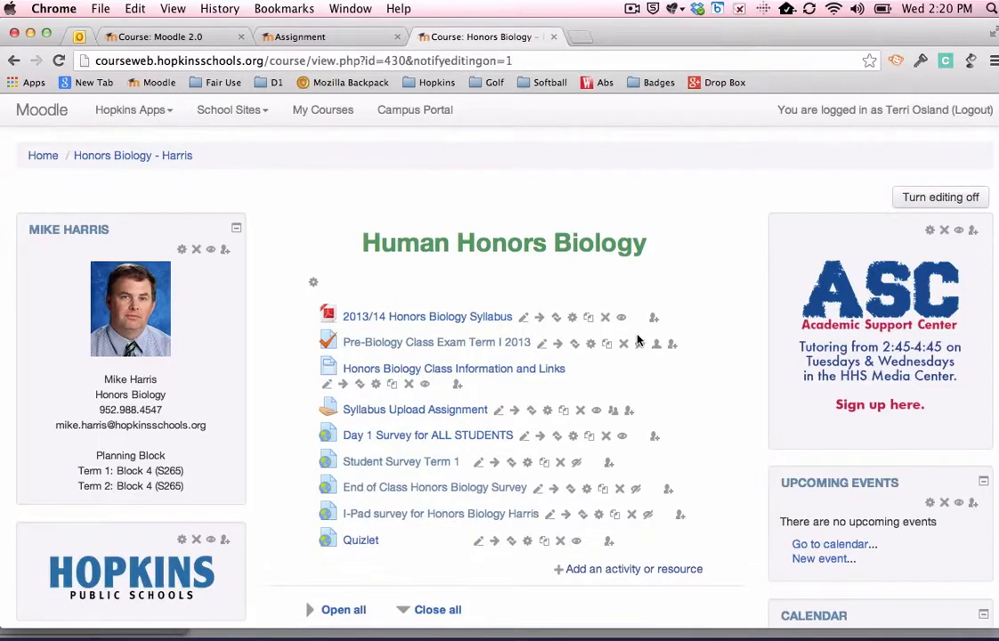
scroll(down, 3)
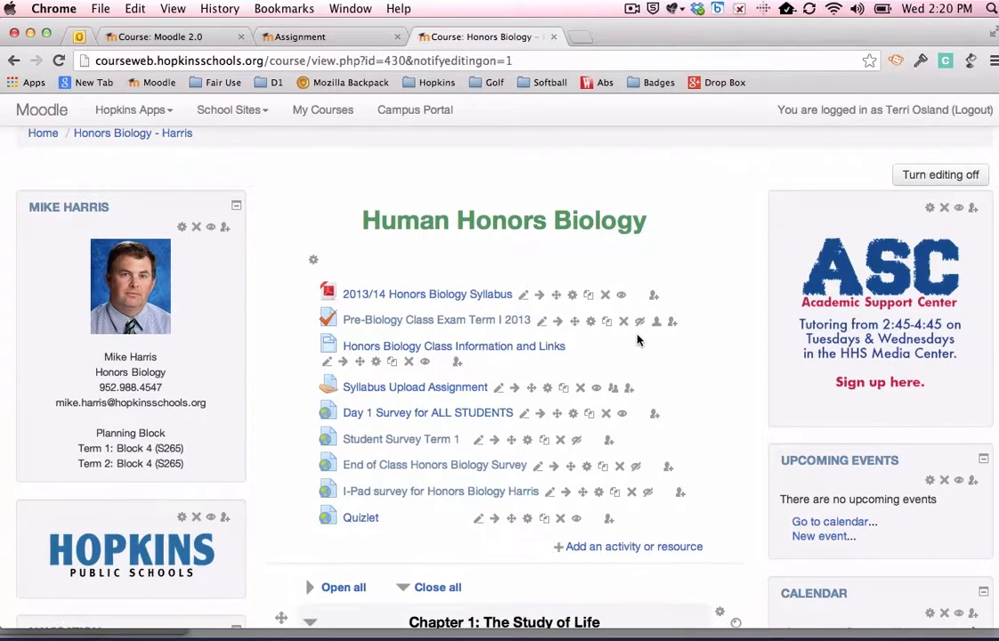
scroll(down, 3)
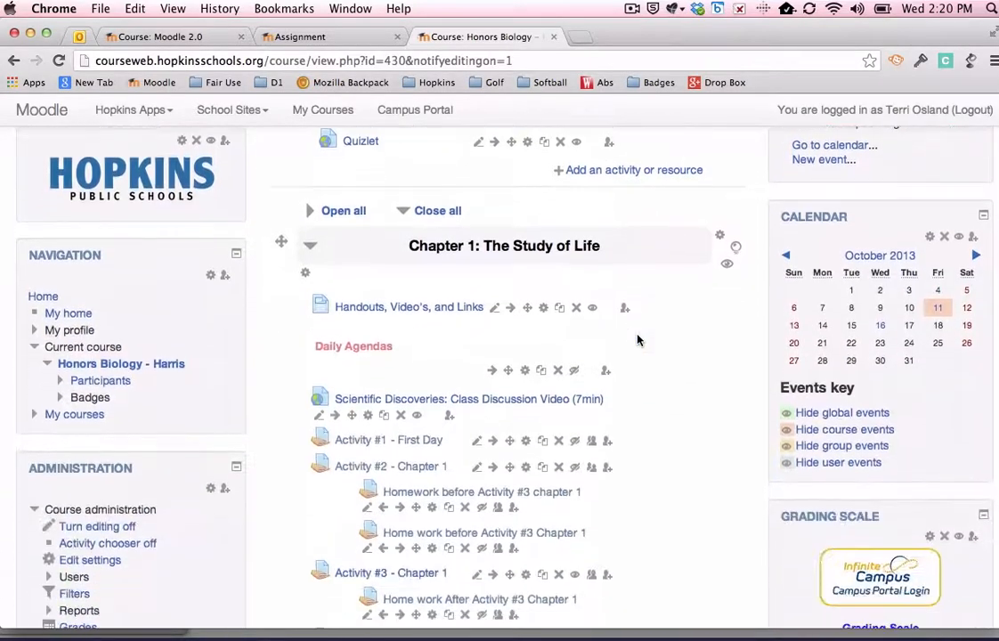
scroll(down, 3)
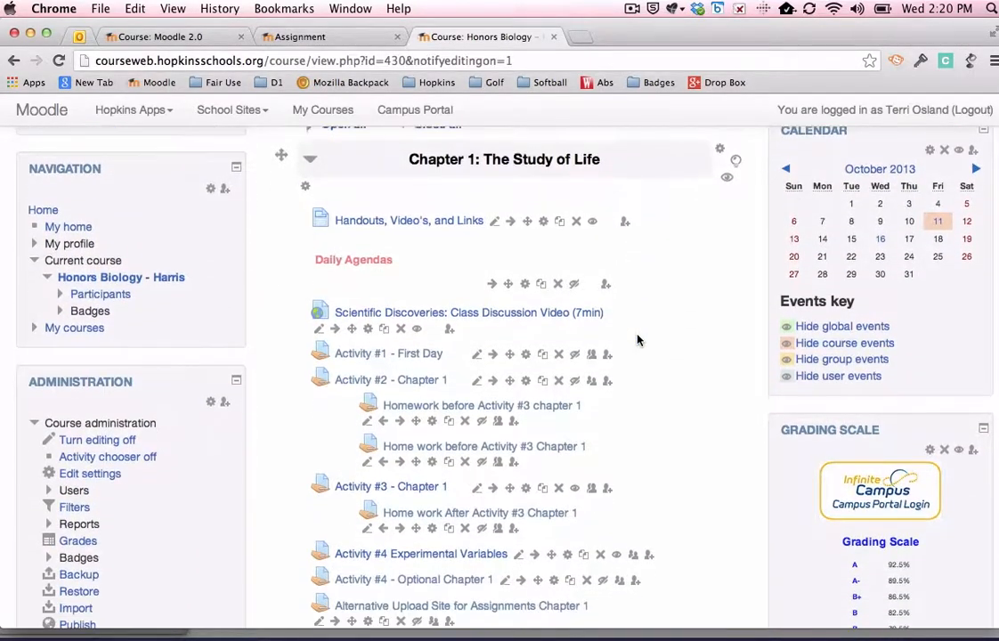
scroll(down, 3)
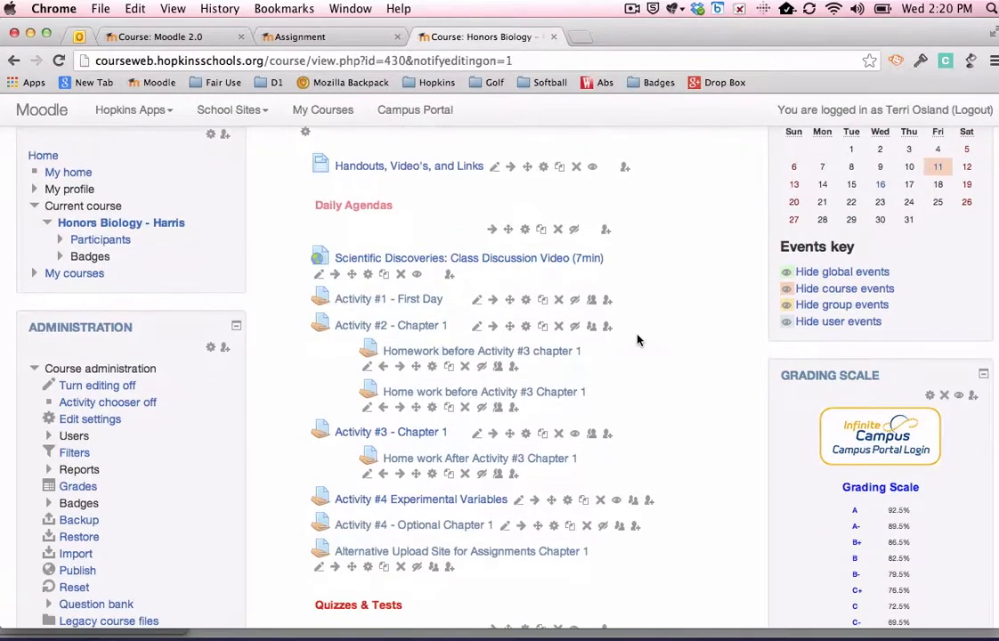
scroll(down, 3)
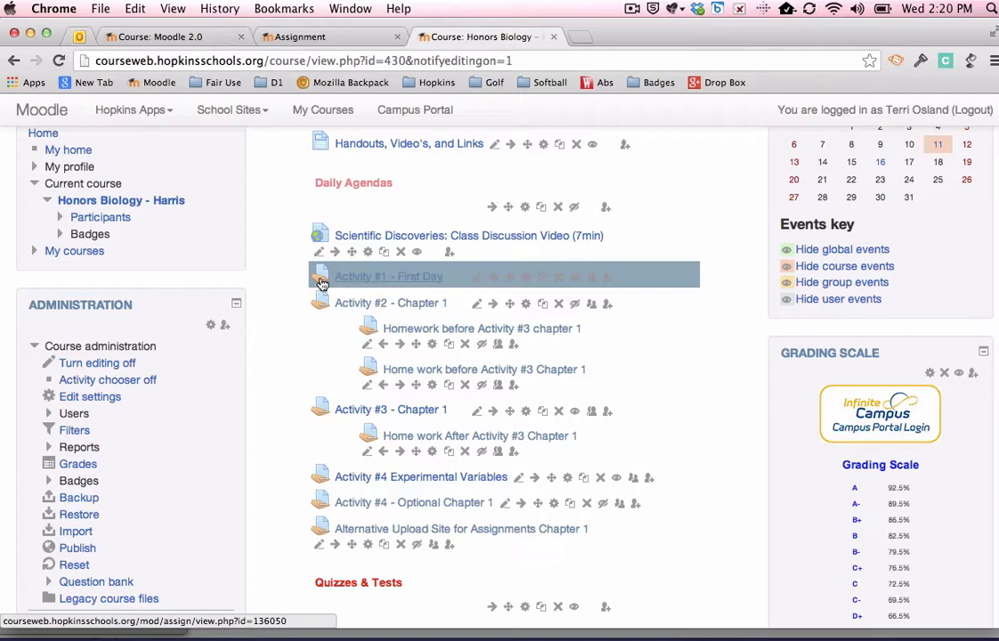
mouse_move(374, 481)
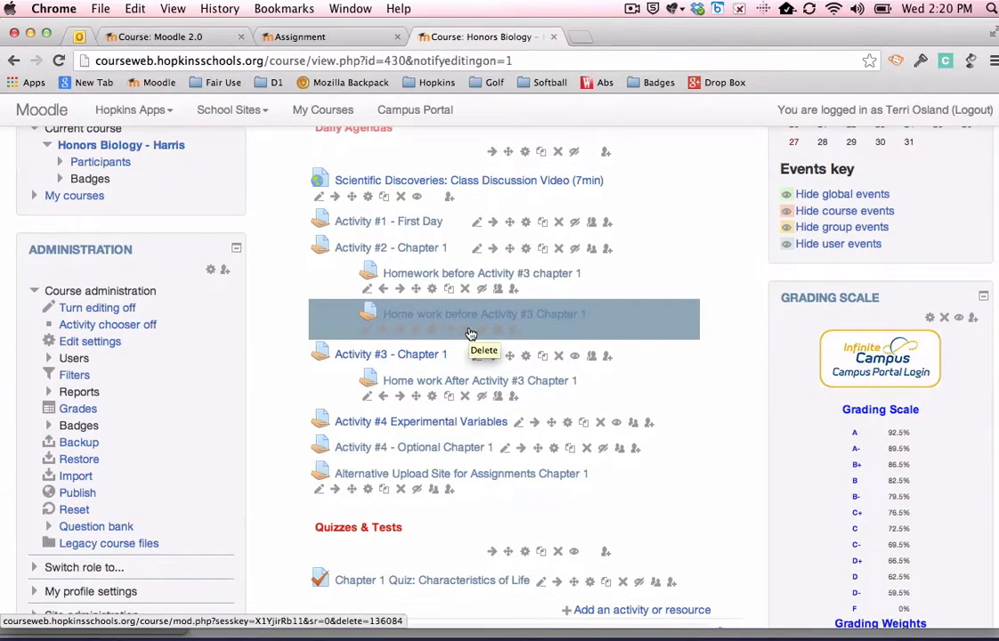
scroll(down, 3)
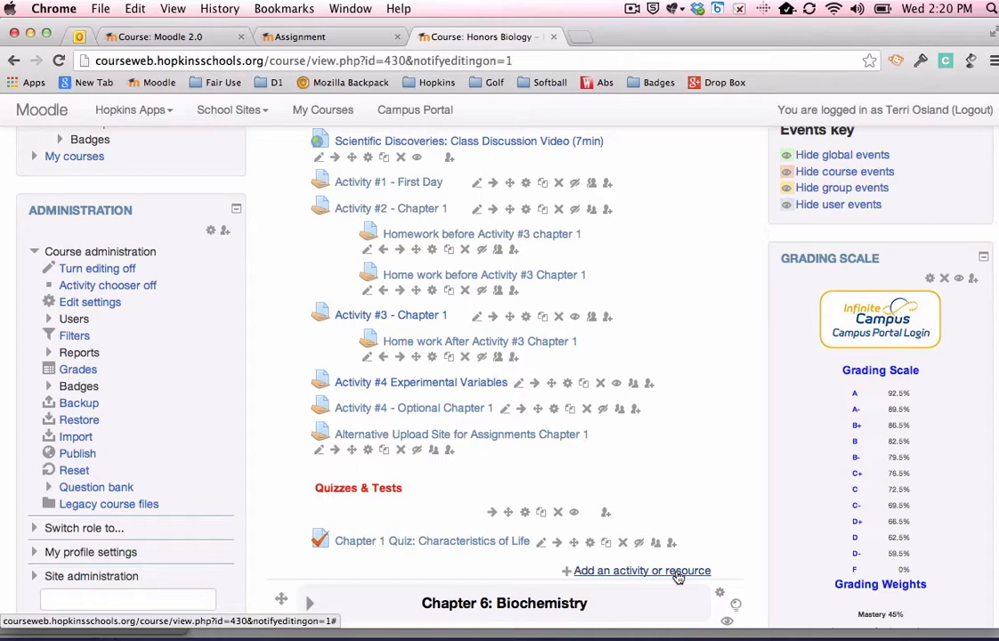
Bring up the Chapter 1 activity chooser listing Assignment, Forum and Quiz.
click(641, 570)
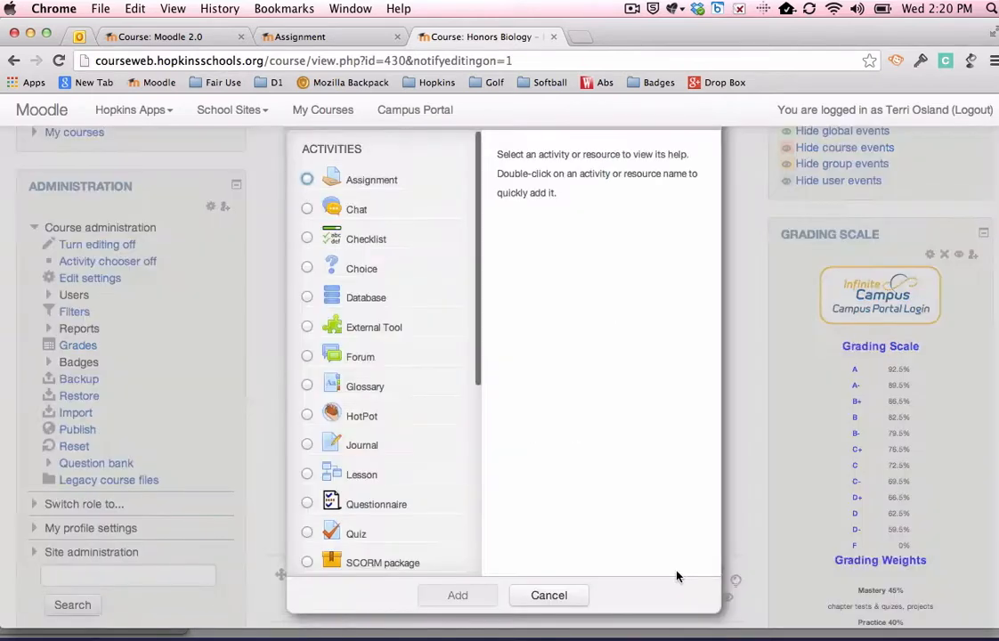
mouse_move(355, 196)
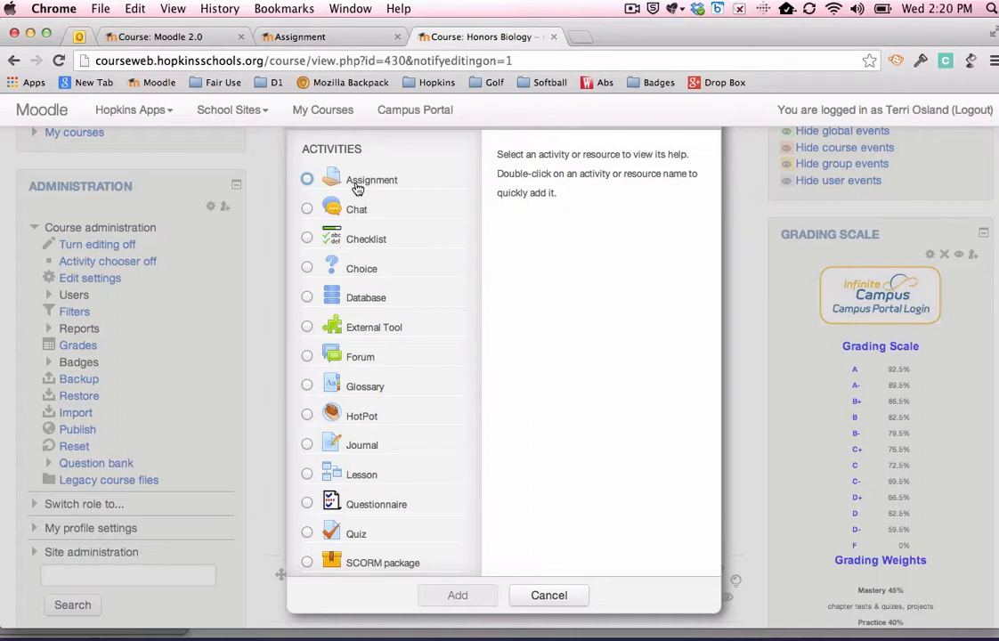
mouse_move(574, 561)
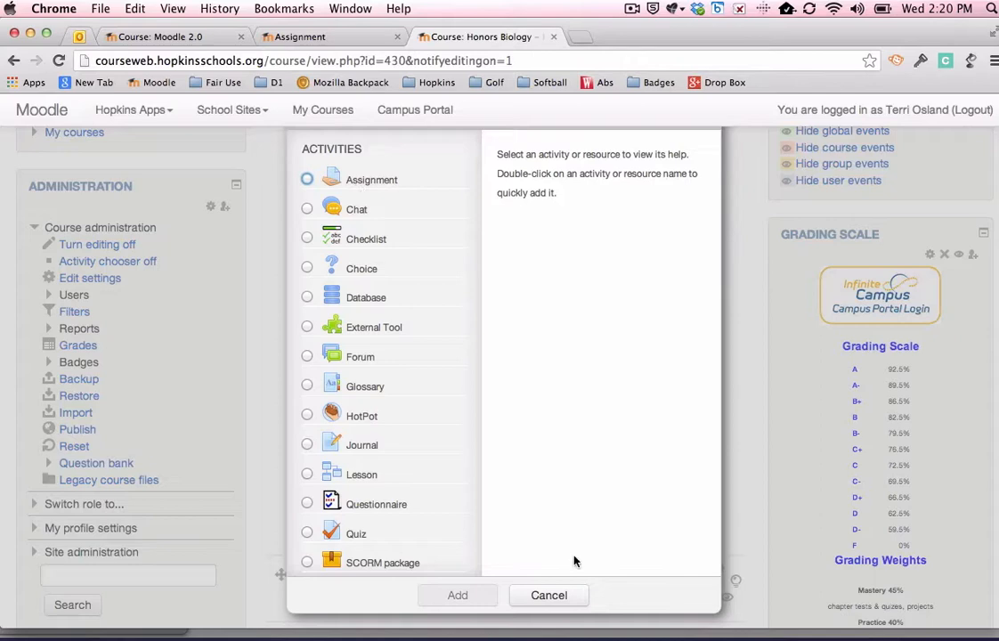
mouse_move(549, 594)
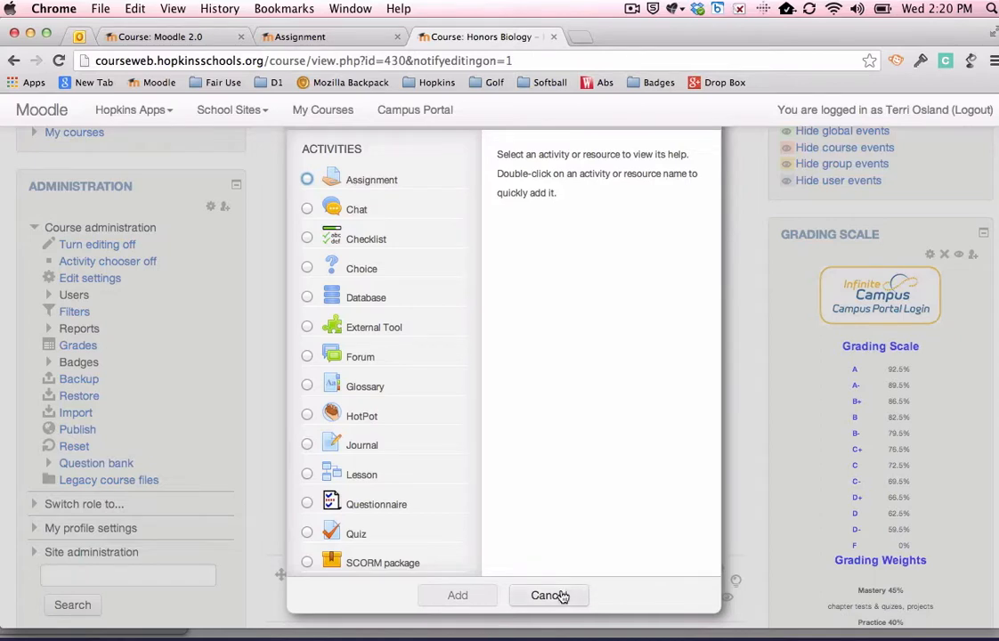
Cancel the activity chooser without adding anything to Chapter 1.
click(548, 594)
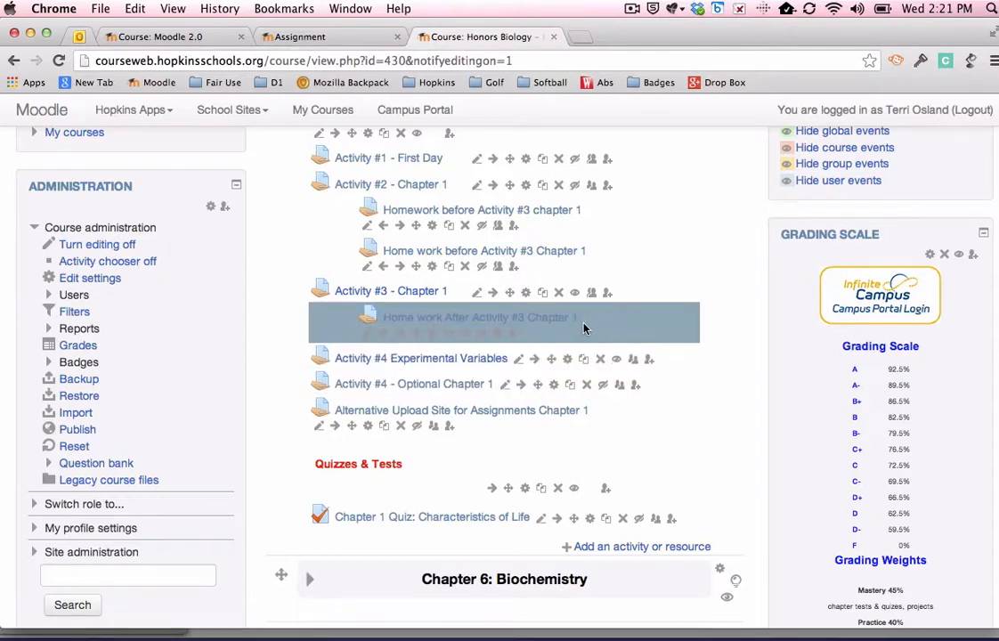
mouse_move(563, 335)
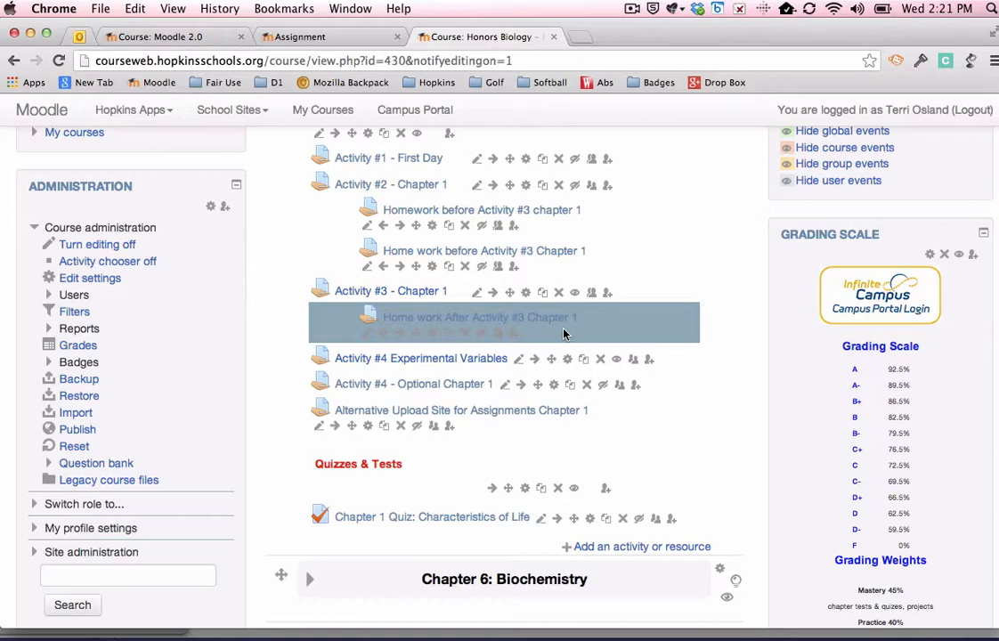
mouse_move(568, 363)
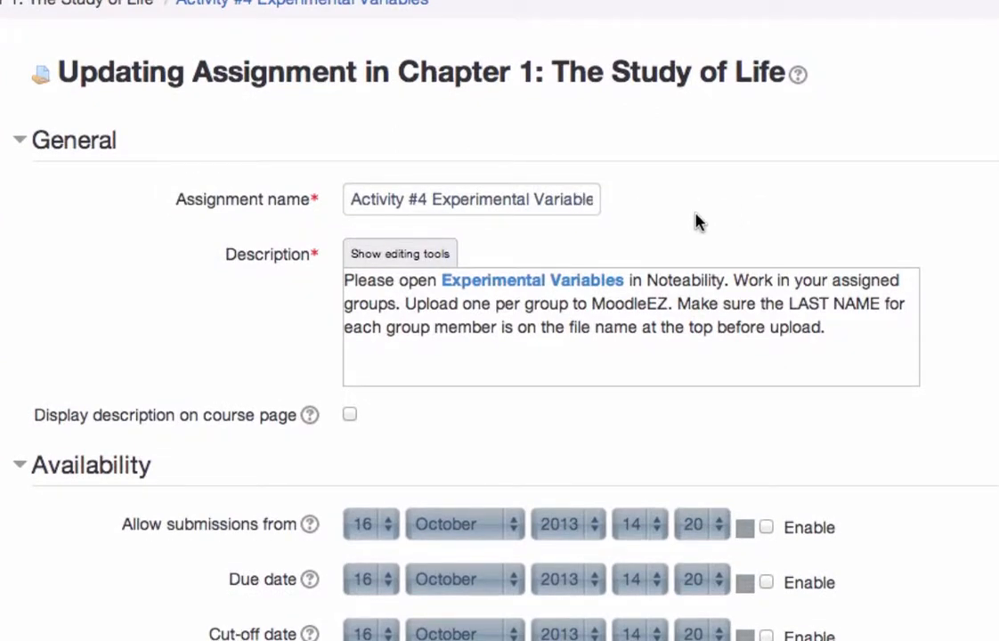
scroll(down, 3)
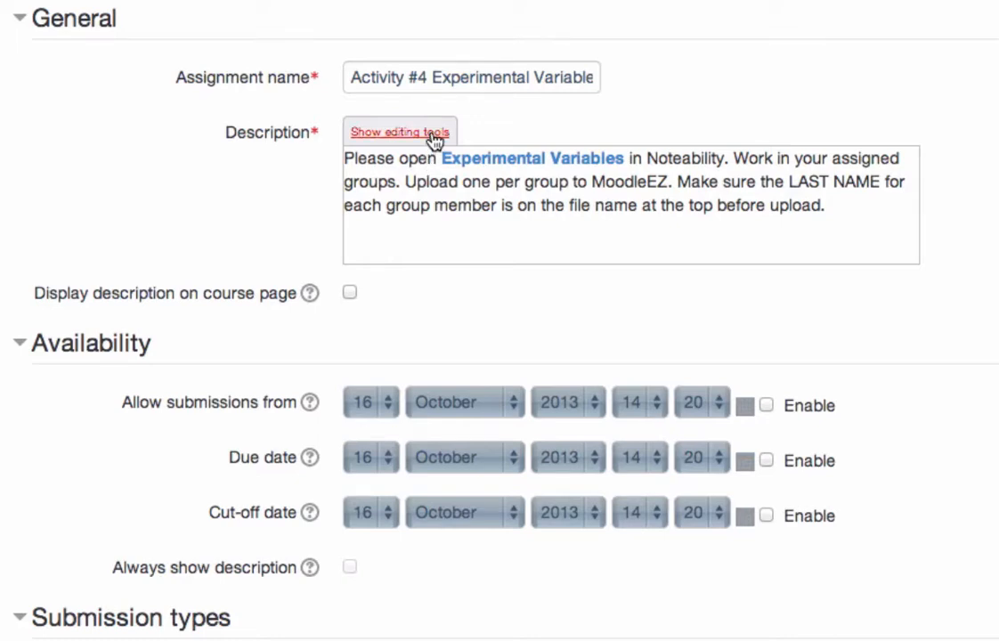
Reveal the full text-editing toolbar above the assignment Description box.
click(400, 132)
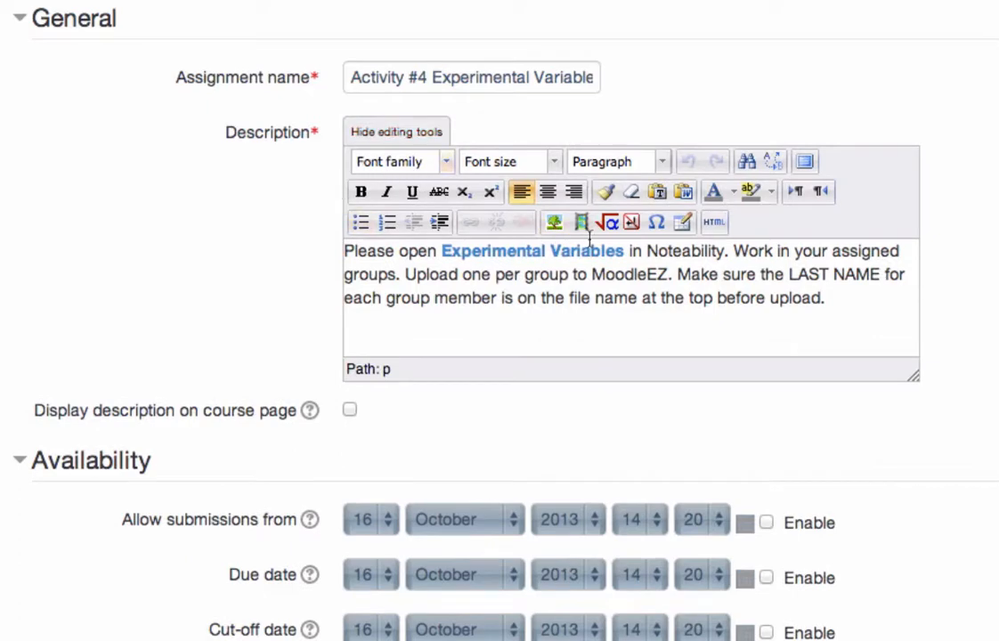
mouse_move(718, 221)
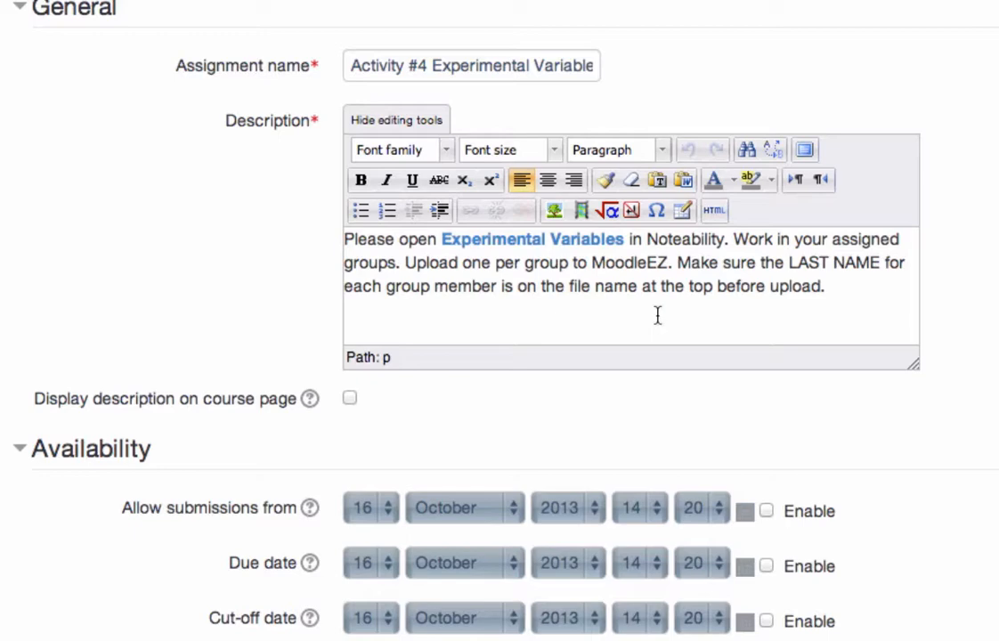
mouse_move(648, 292)
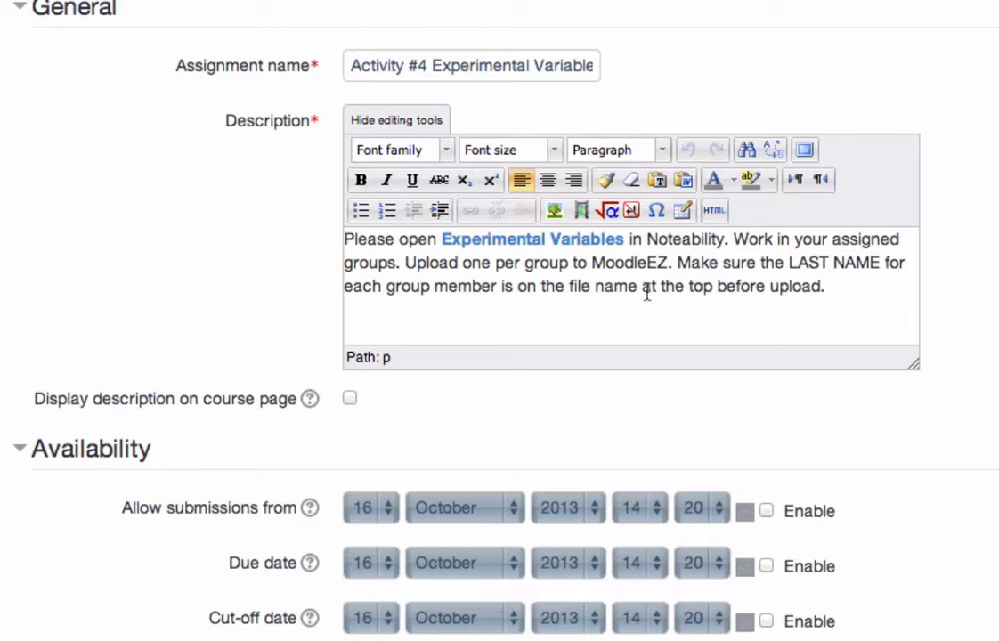
mouse_move(623, 302)
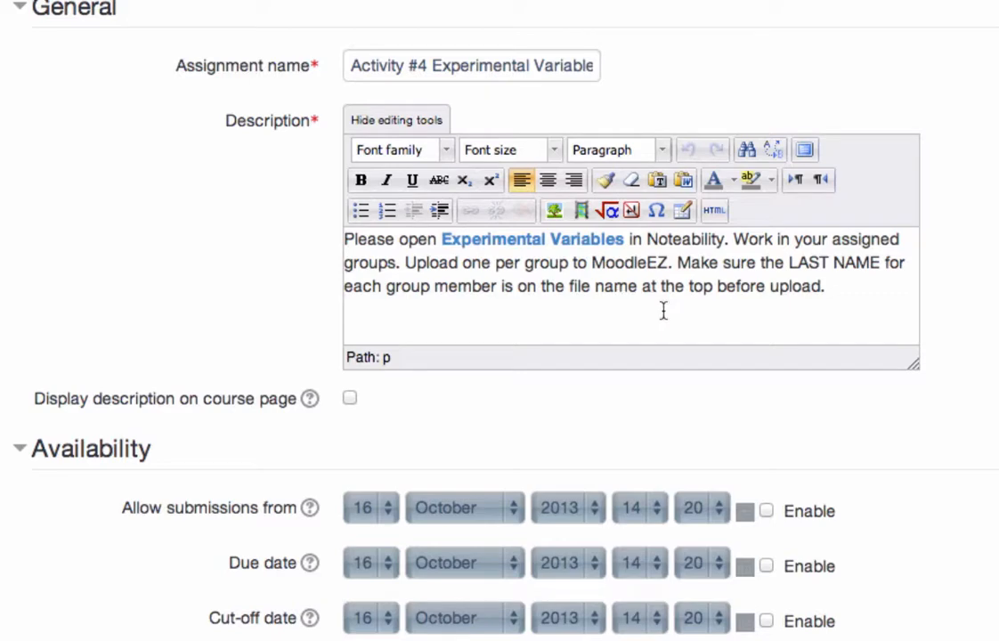
mouse_move(570, 275)
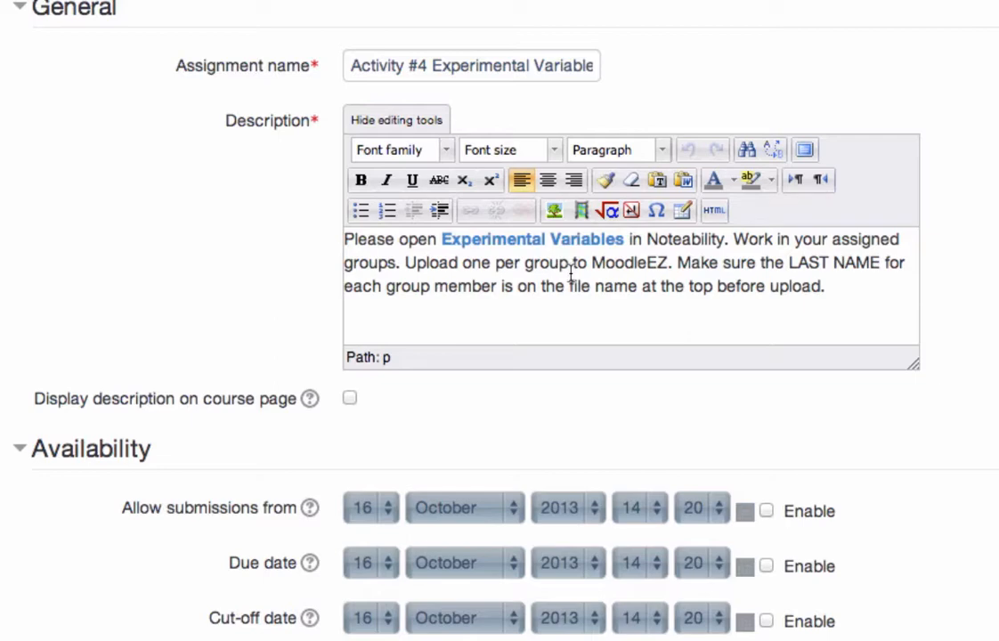
mouse_move(695, 249)
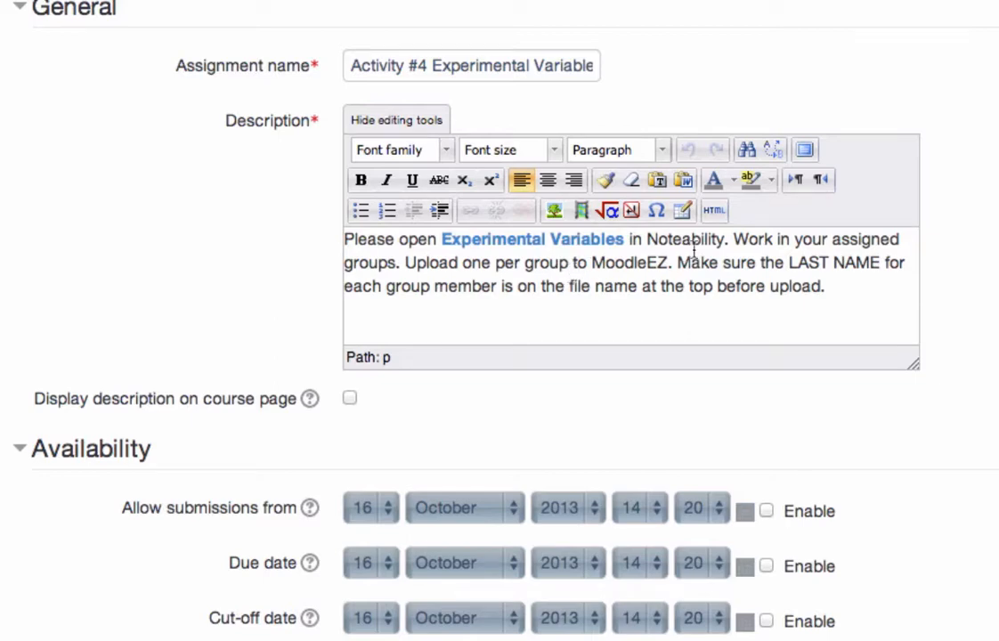
mouse_move(805, 150)
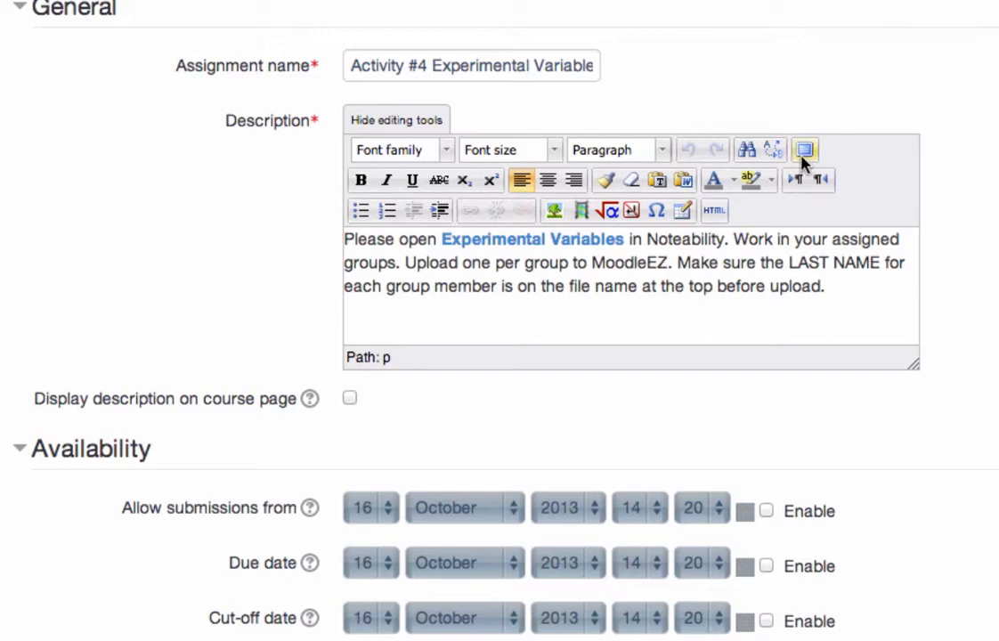
mouse_move(805, 150)
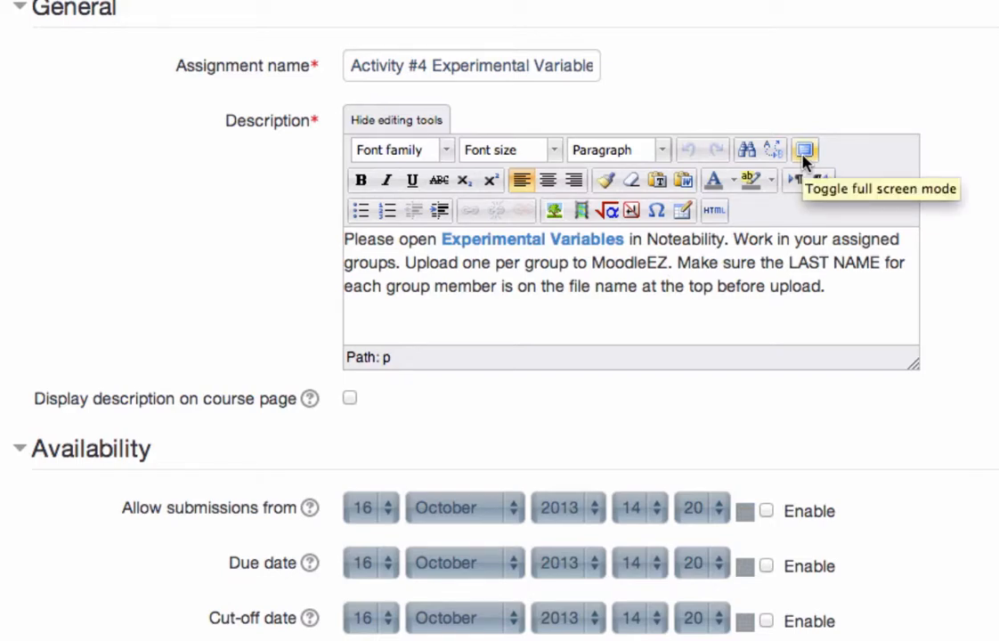
scroll(down, 3)
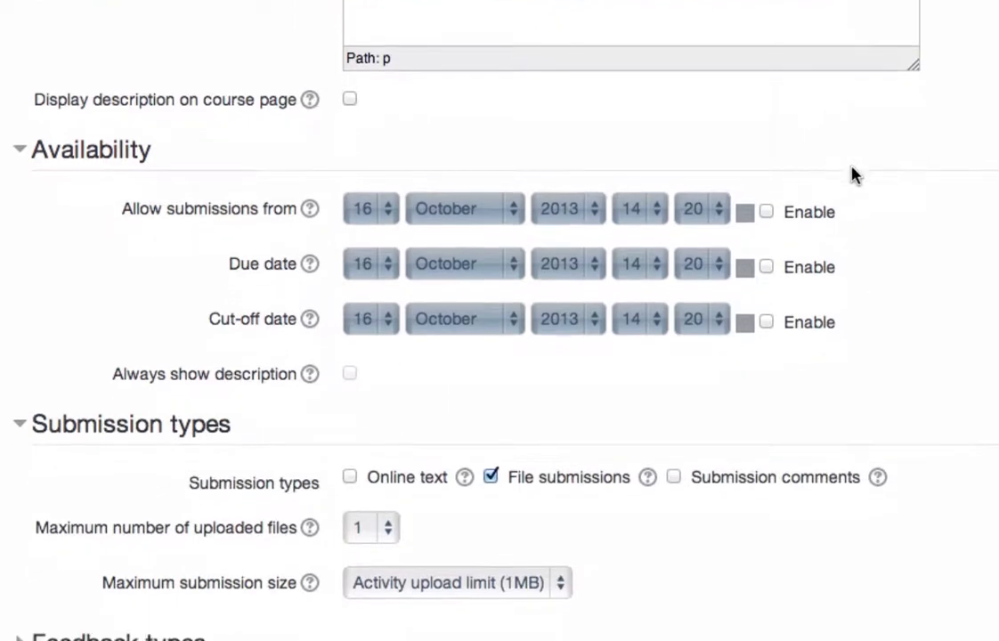
scroll(down, 3)
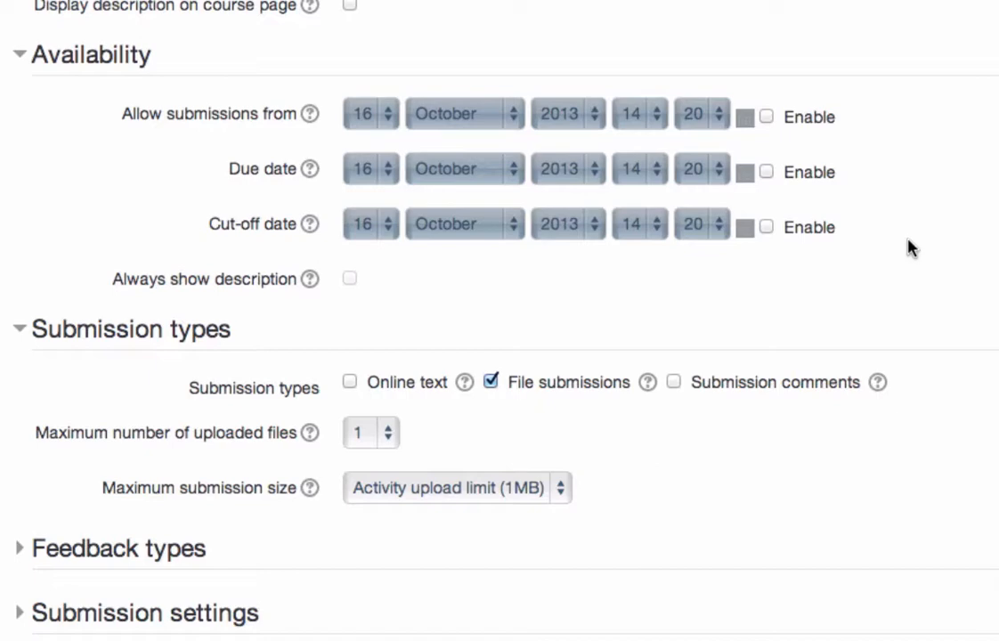
mouse_move(906, 212)
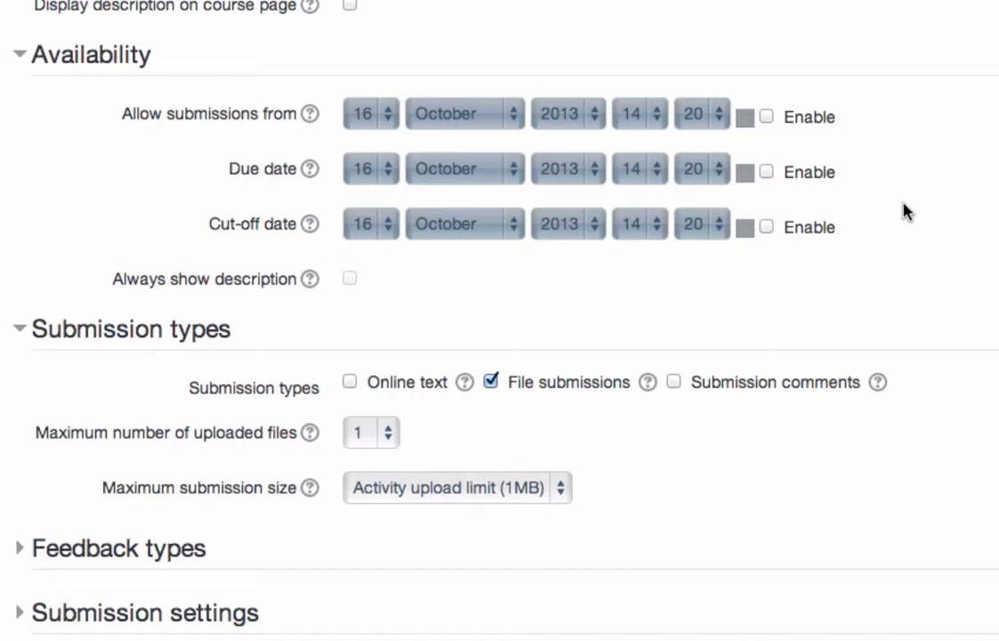
scroll(down, 3)
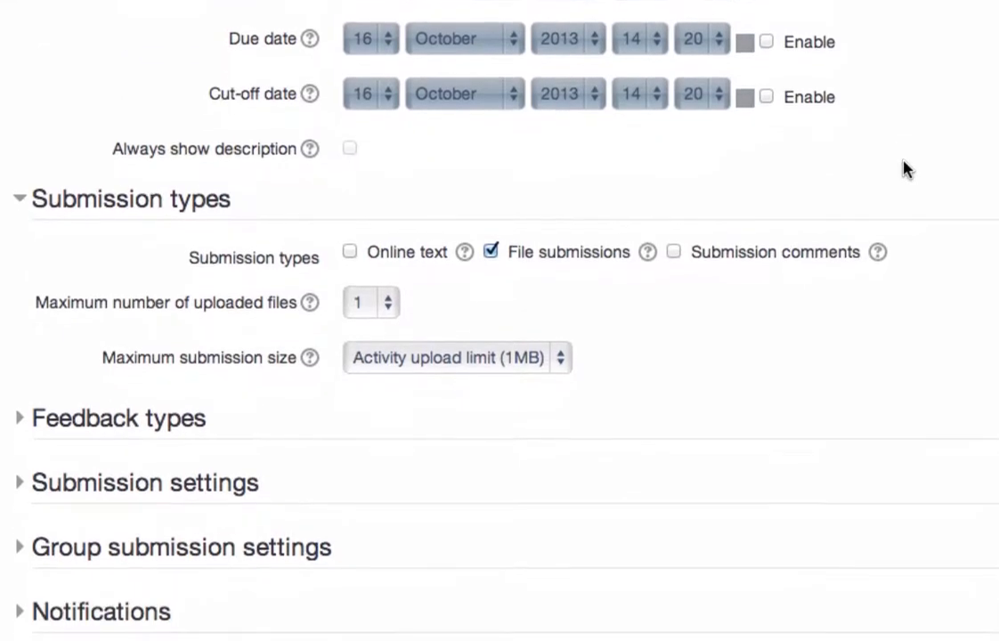
scroll(down, 3)
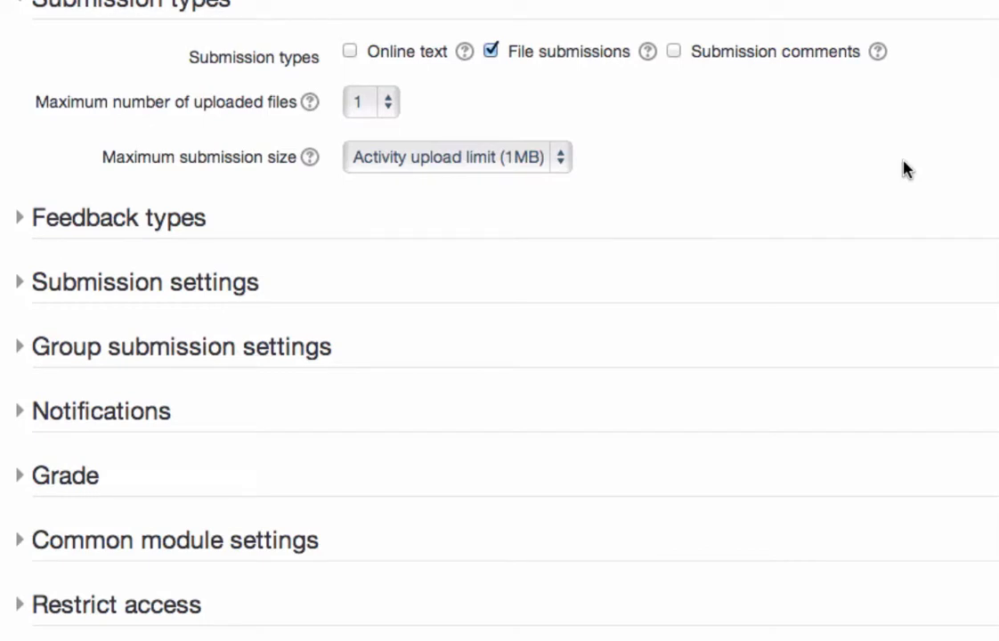
mouse_move(421, 88)
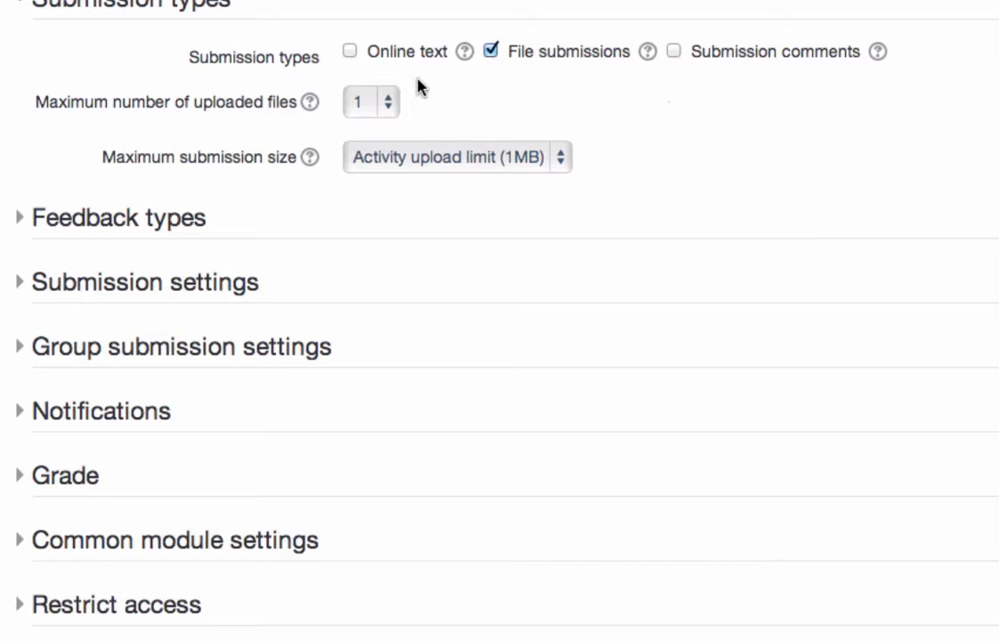
mouse_move(388, 73)
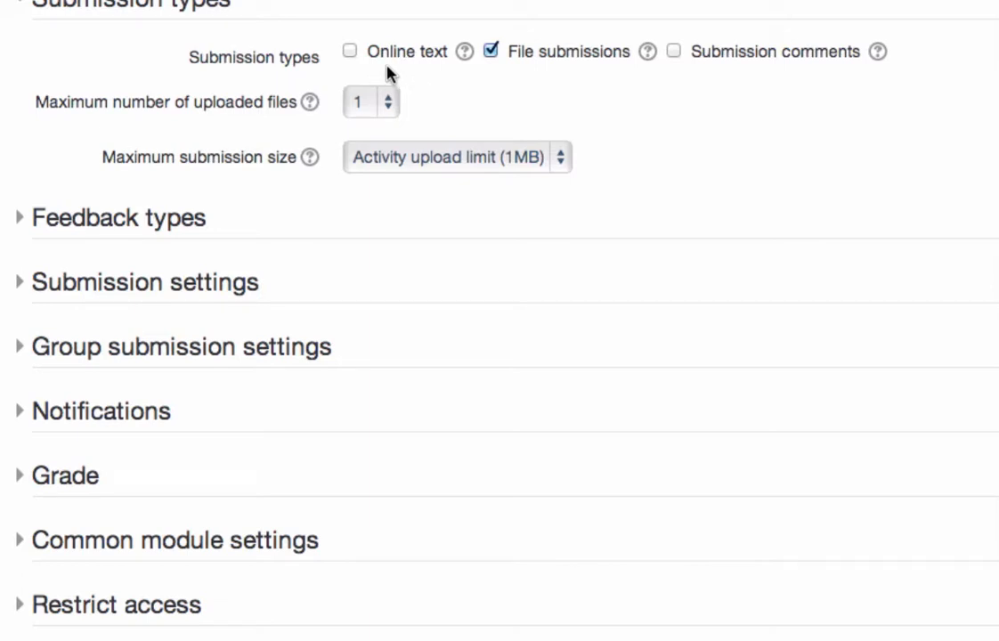
mouse_move(349, 50)
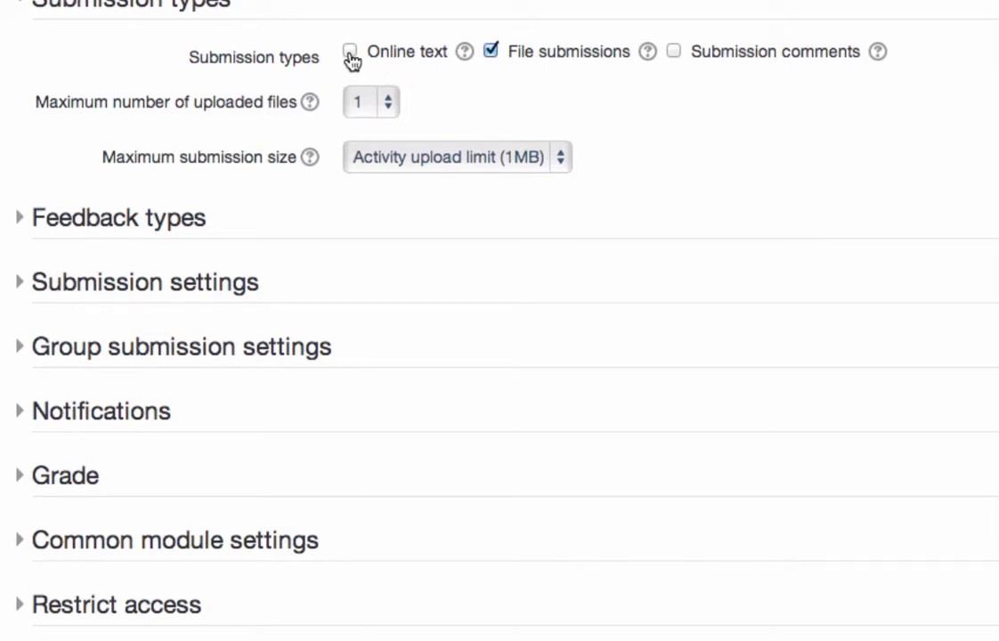
click(349, 50)
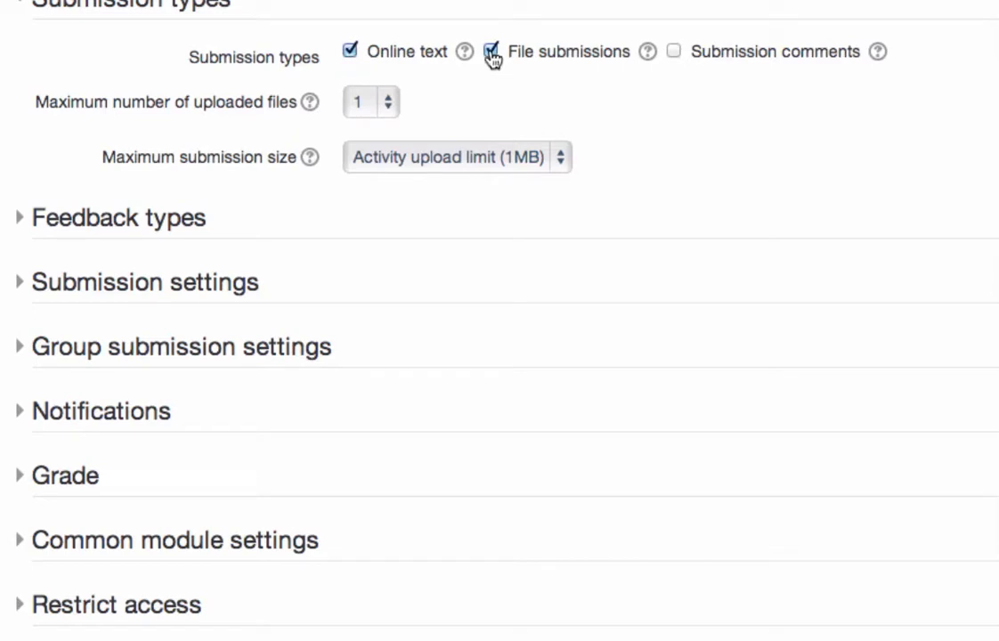
click(490, 50)
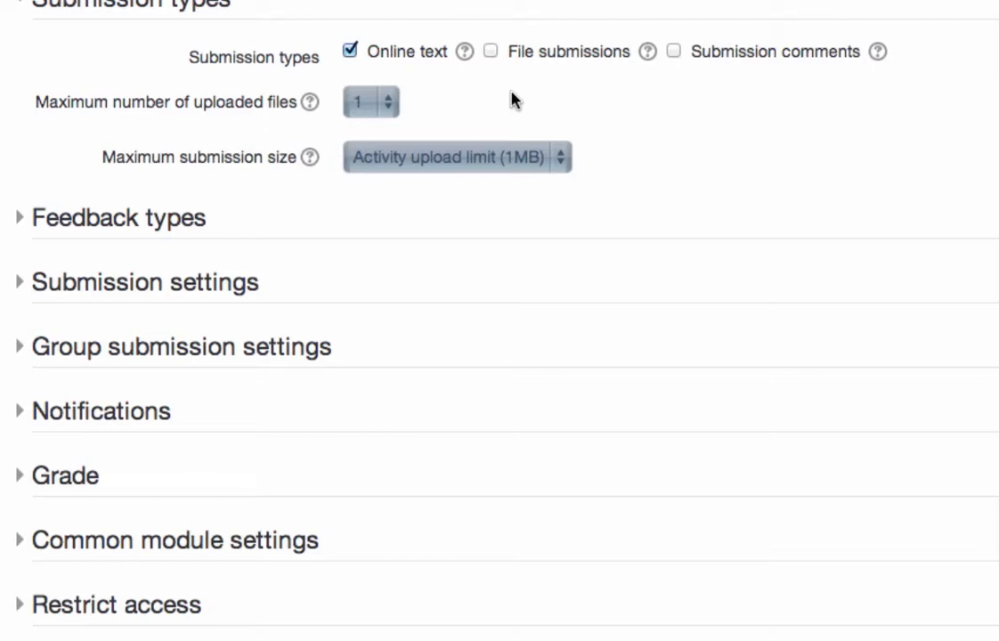
mouse_move(420, 79)
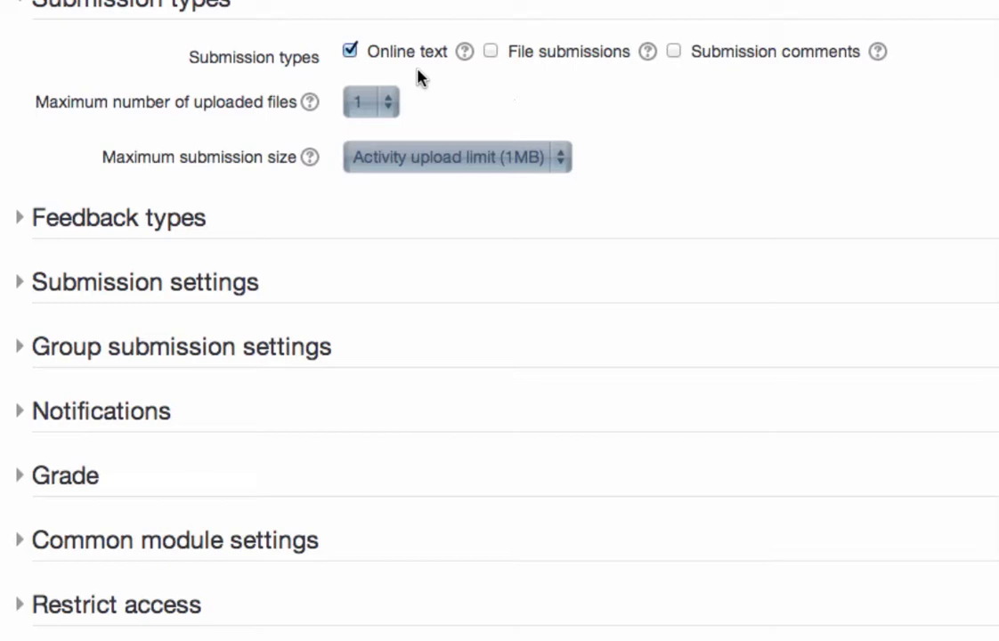
click(349, 50)
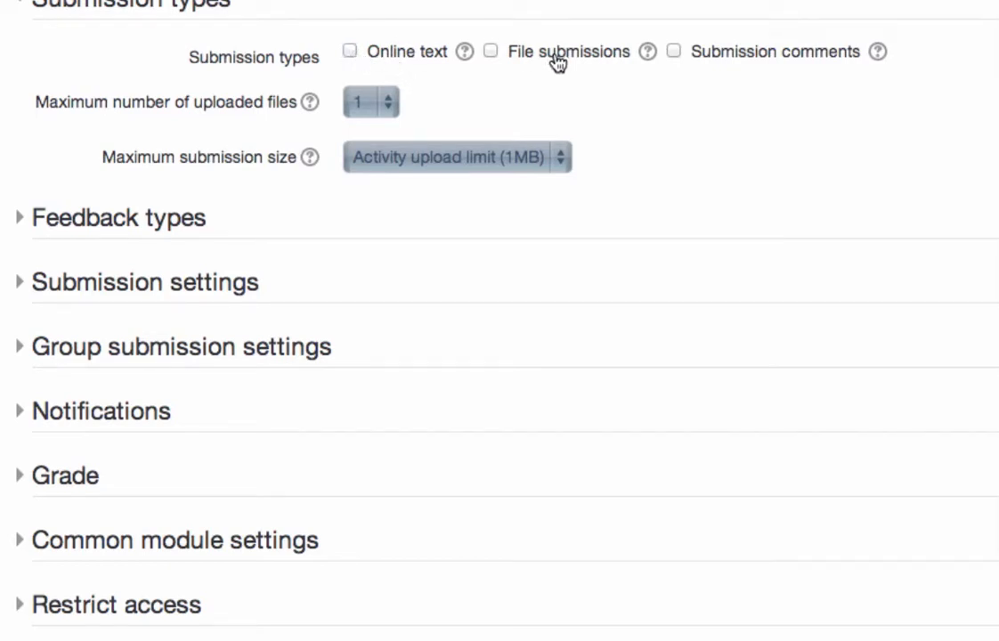
click(490, 50)
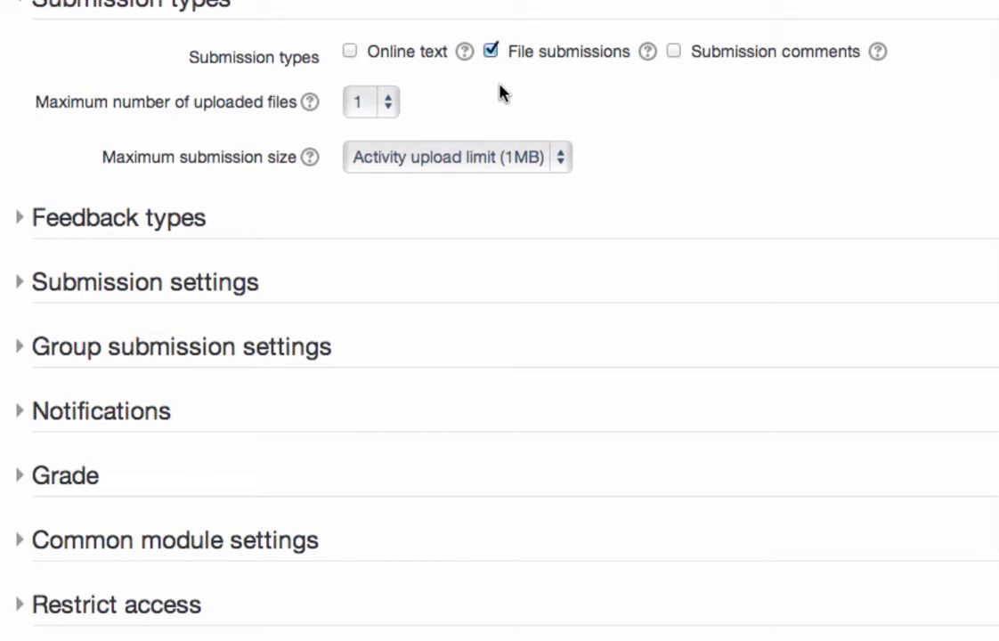
mouse_move(534, 64)
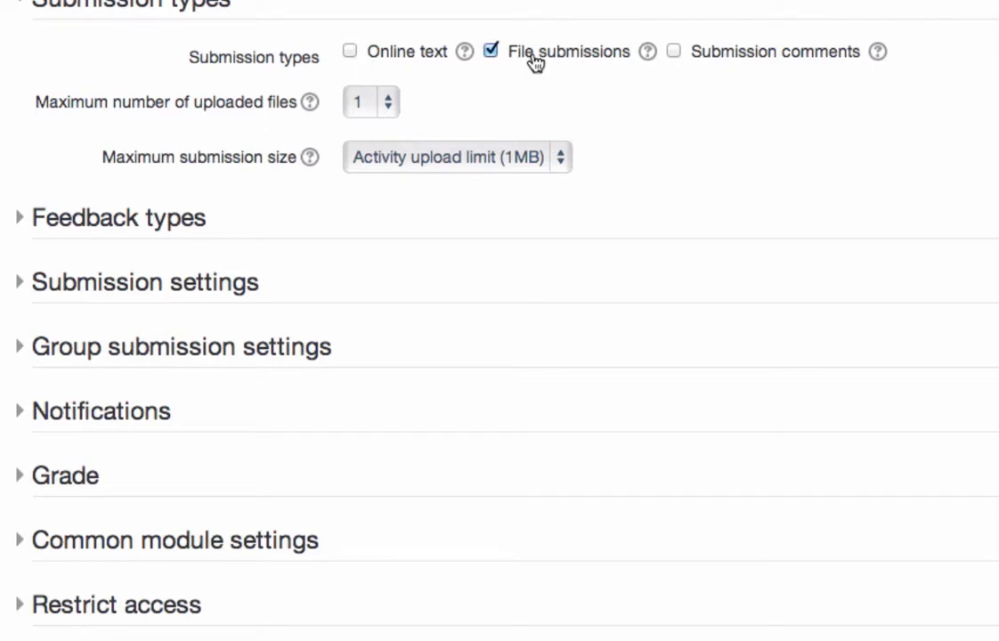
mouse_move(518, 103)
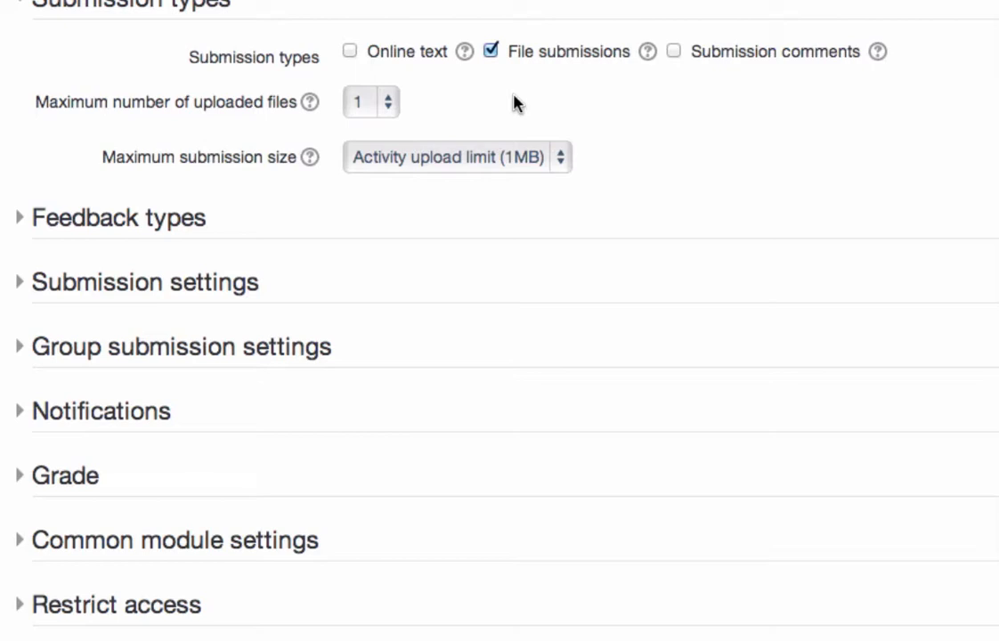
mouse_move(515, 81)
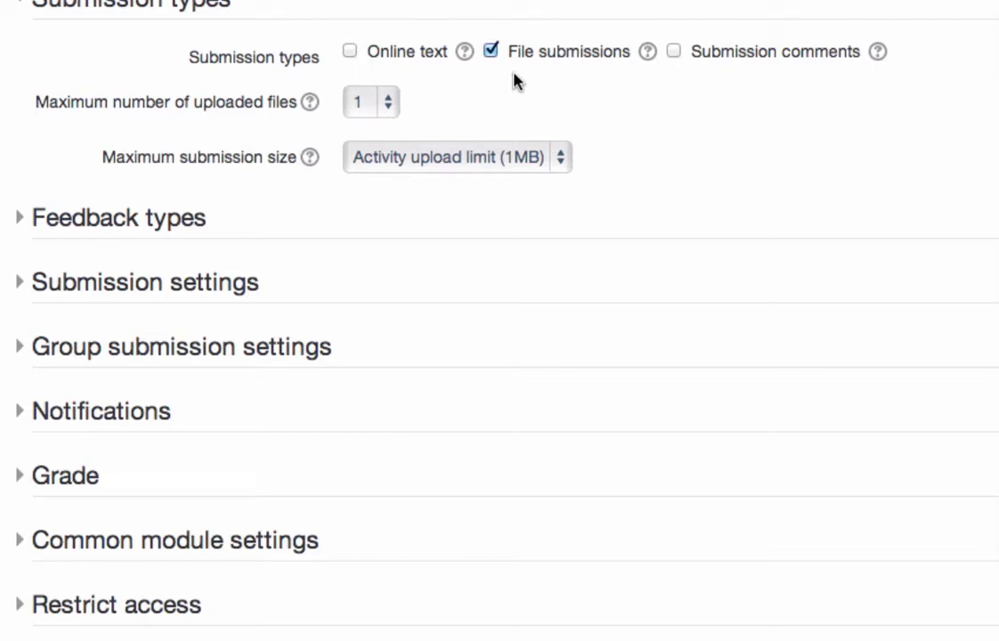
mouse_move(513, 89)
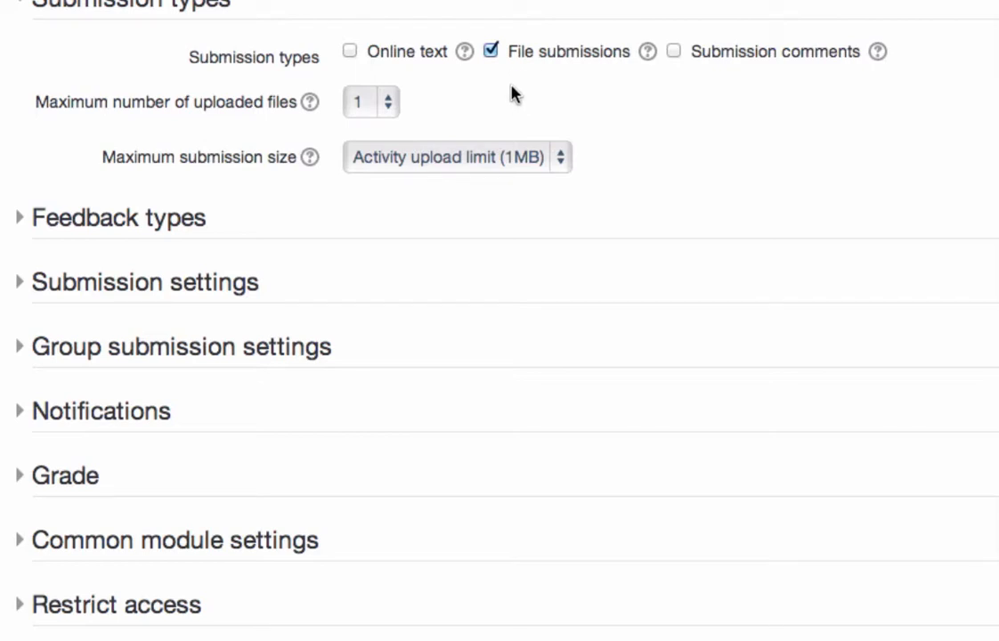
mouse_move(584, 68)
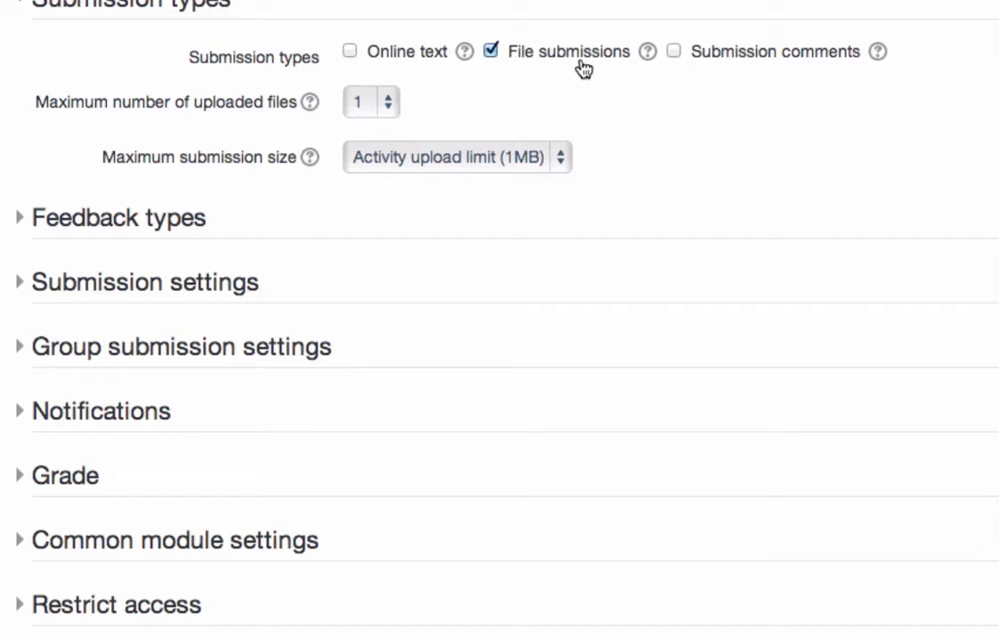
mouse_move(894, 55)
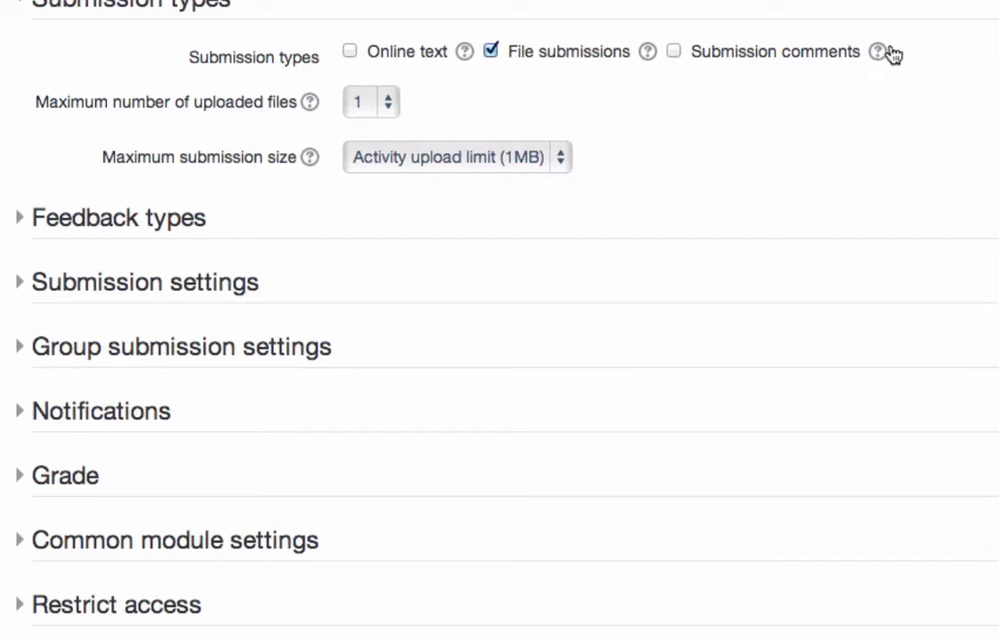
mouse_move(882, 51)
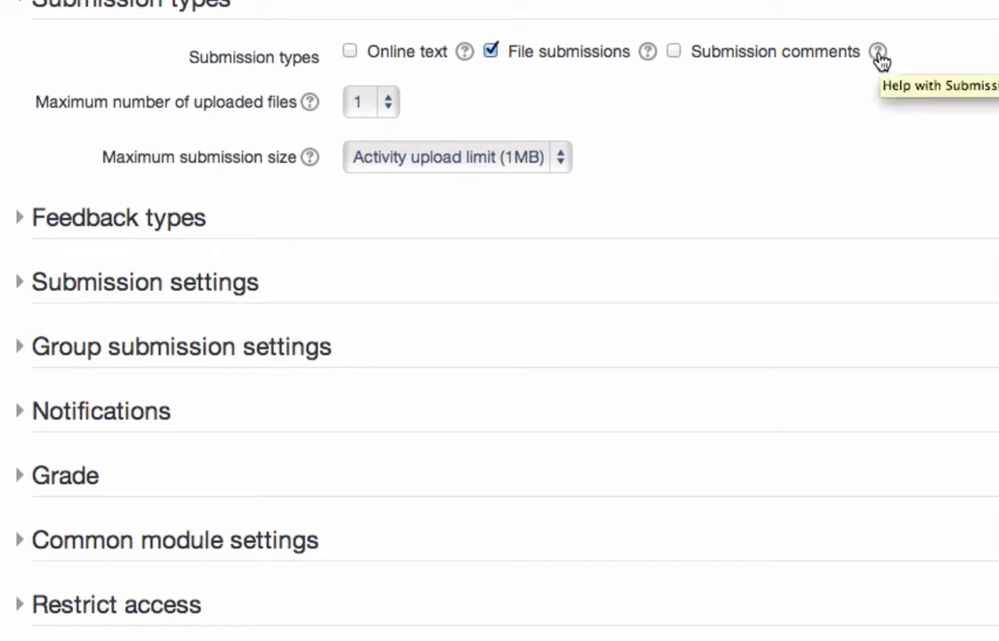
mouse_move(673, 57)
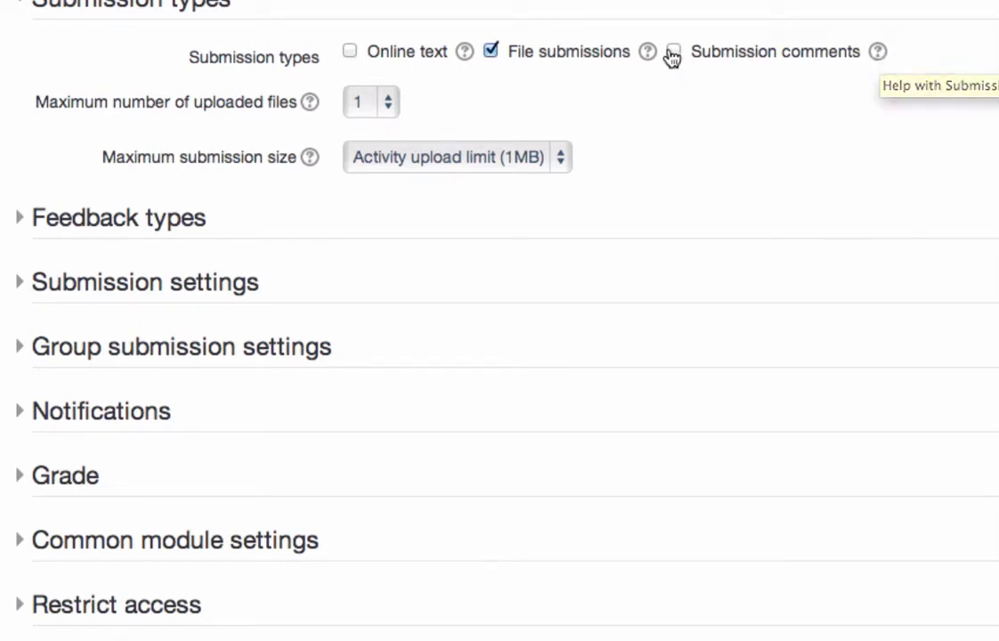
Leave submission comments off and accept file submissions only, one file up to 1MB.
click(673, 50)
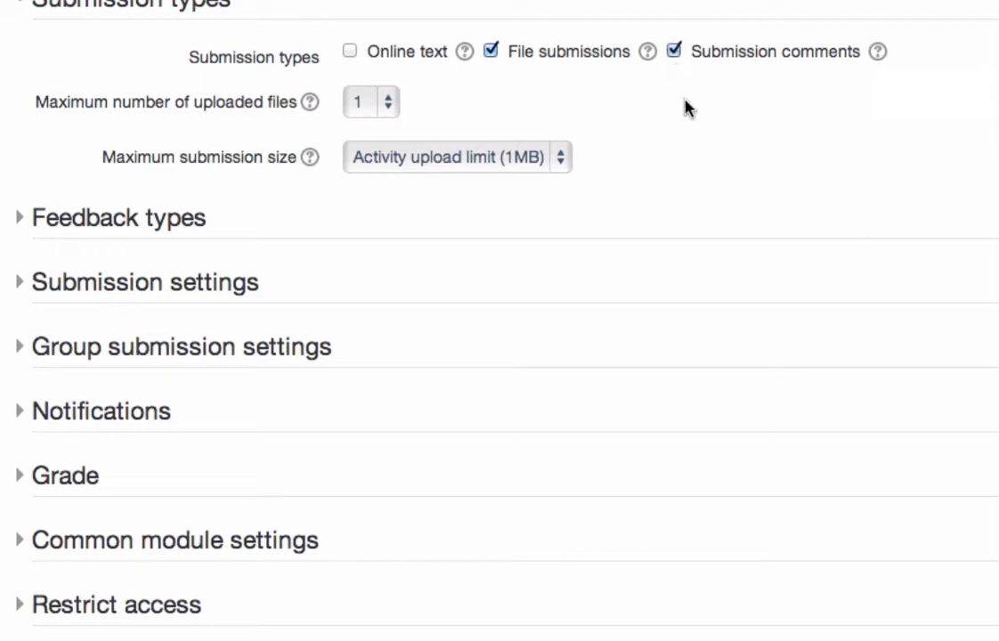
mouse_move(577, 70)
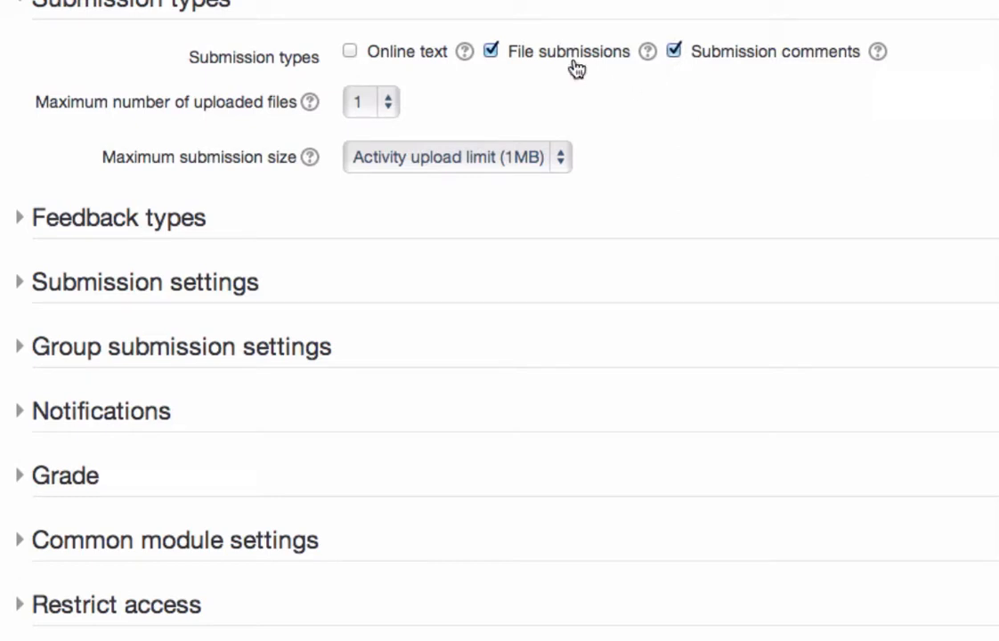
mouse_move(680, 60)
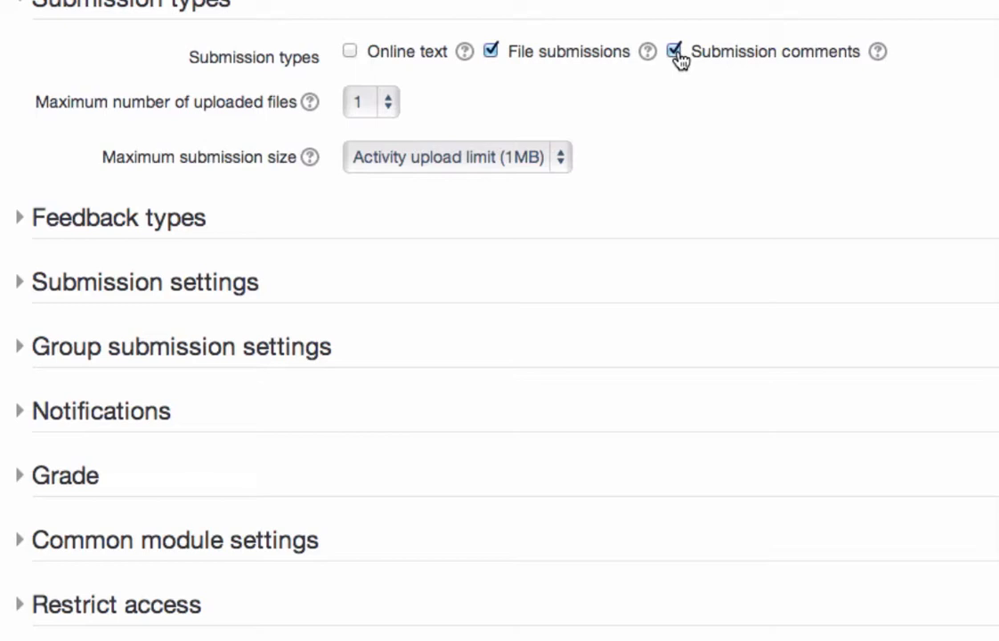
click(673, 50)
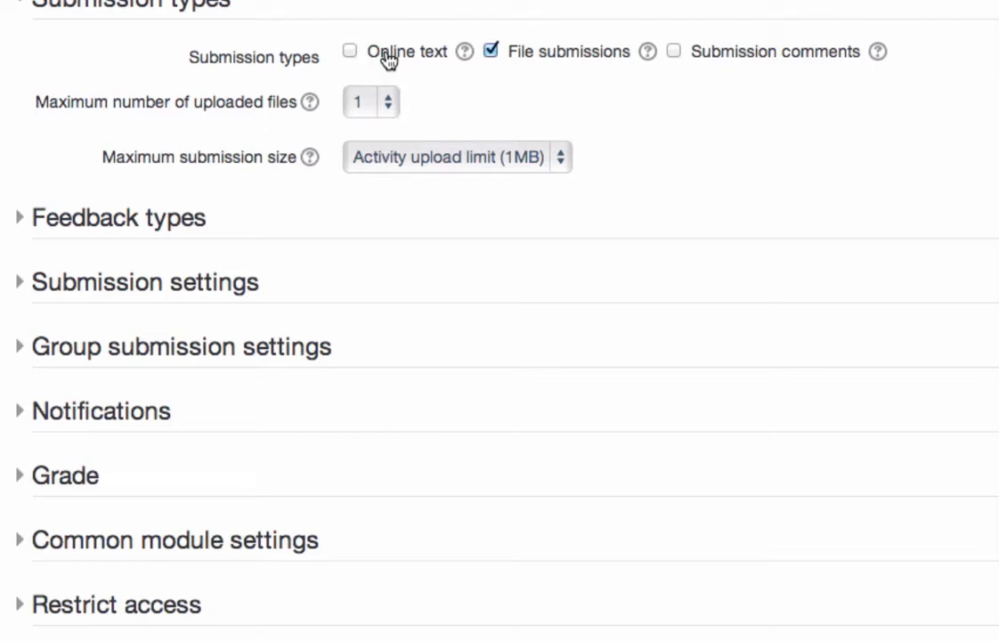
mouse_move(378, 71)
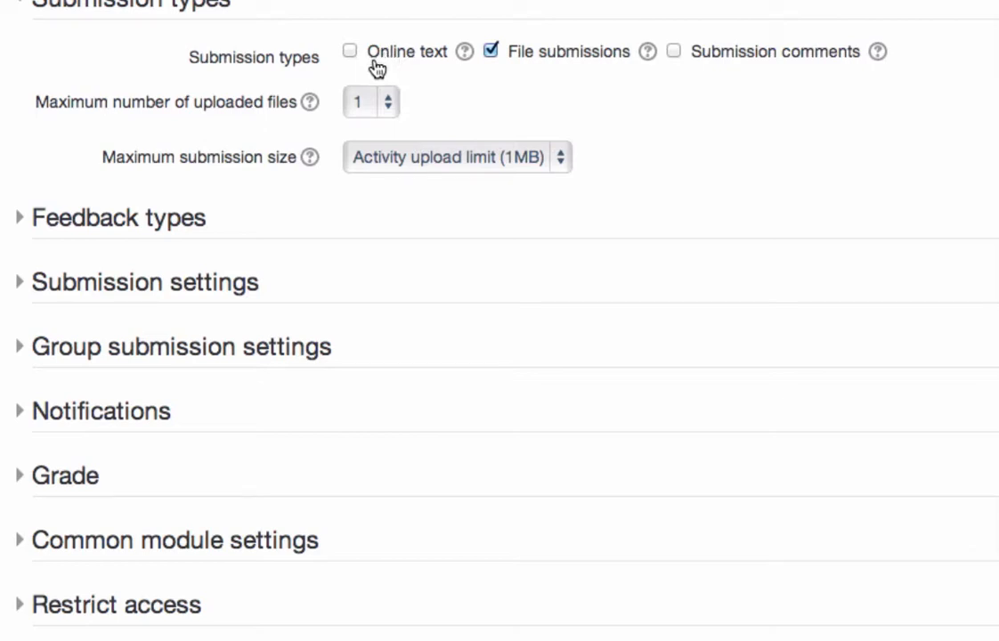
mouse_move(365, 64)
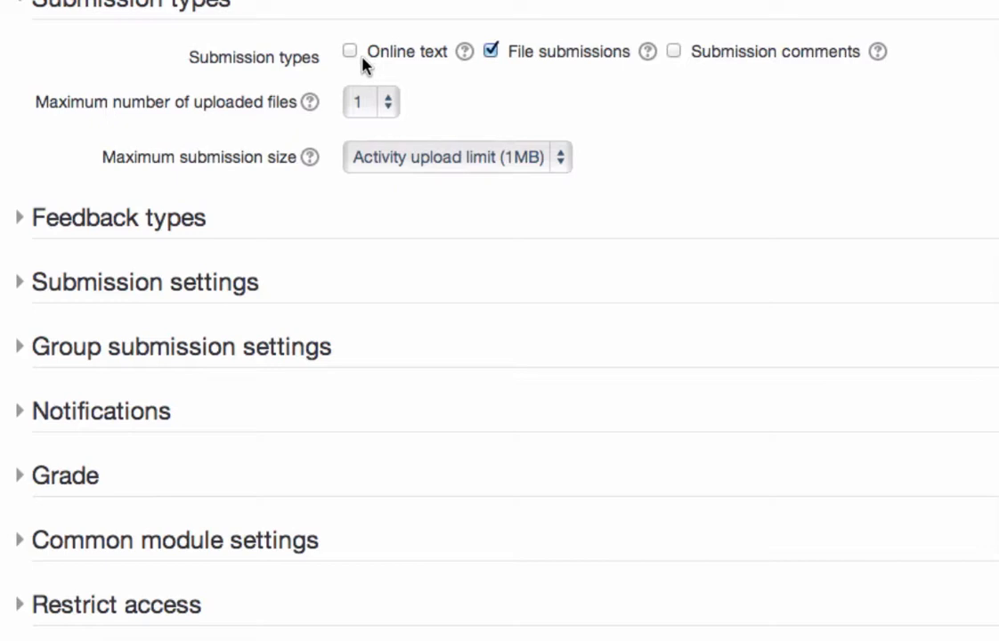
click(349, 50)
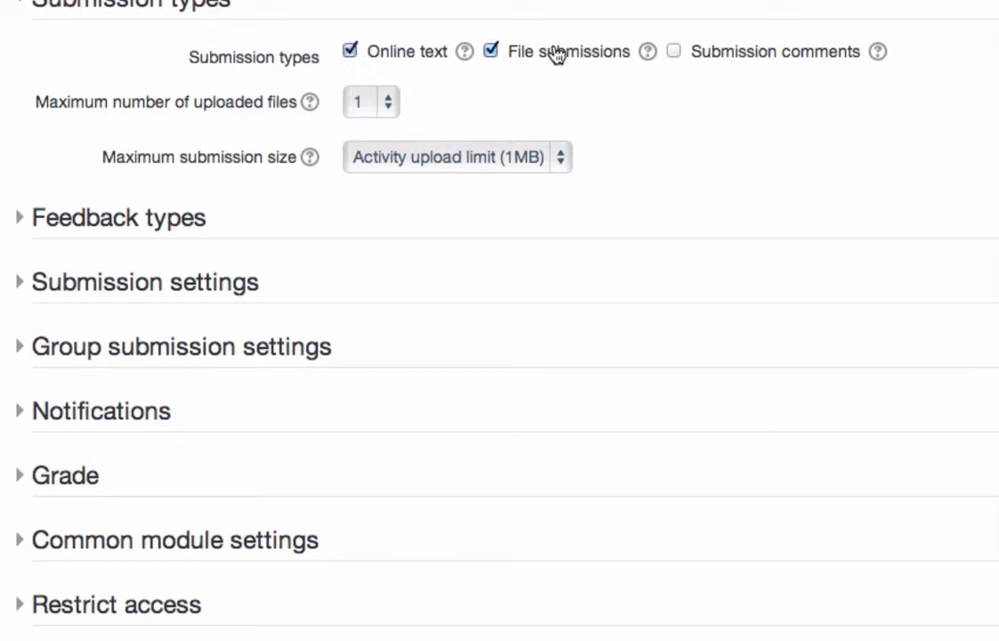
click(490, 50)
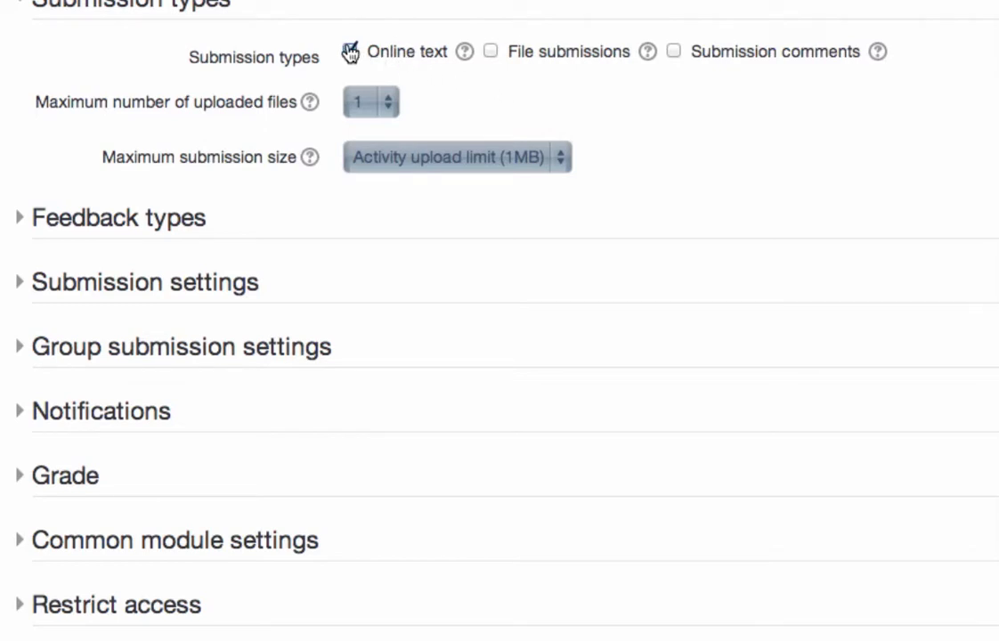
click(491, 52)
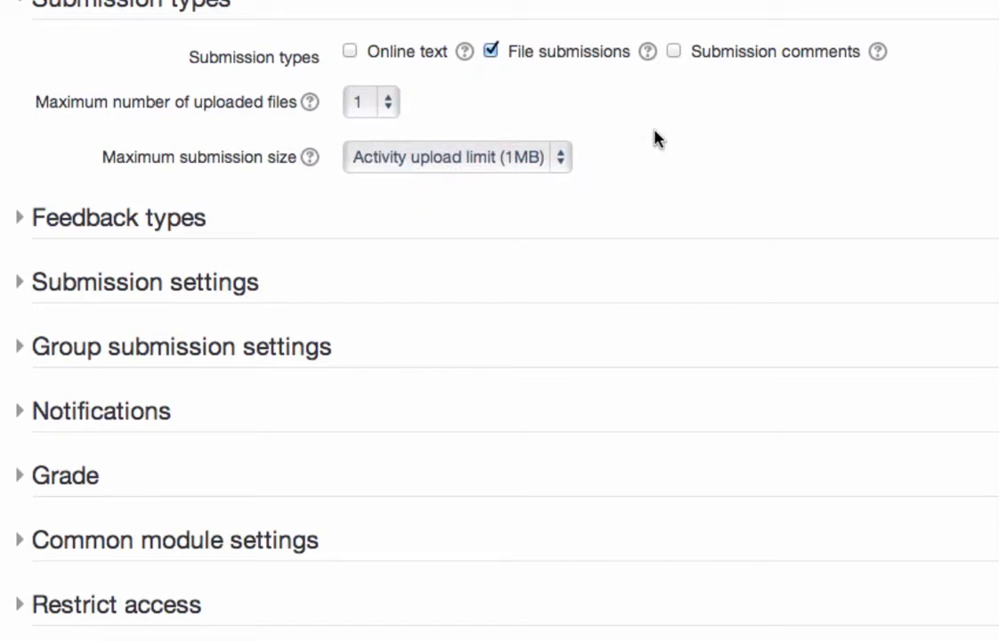
Keep the maximum submission size at Activity upload limit (1MB) and reach Feedback types.
click(456, 157)
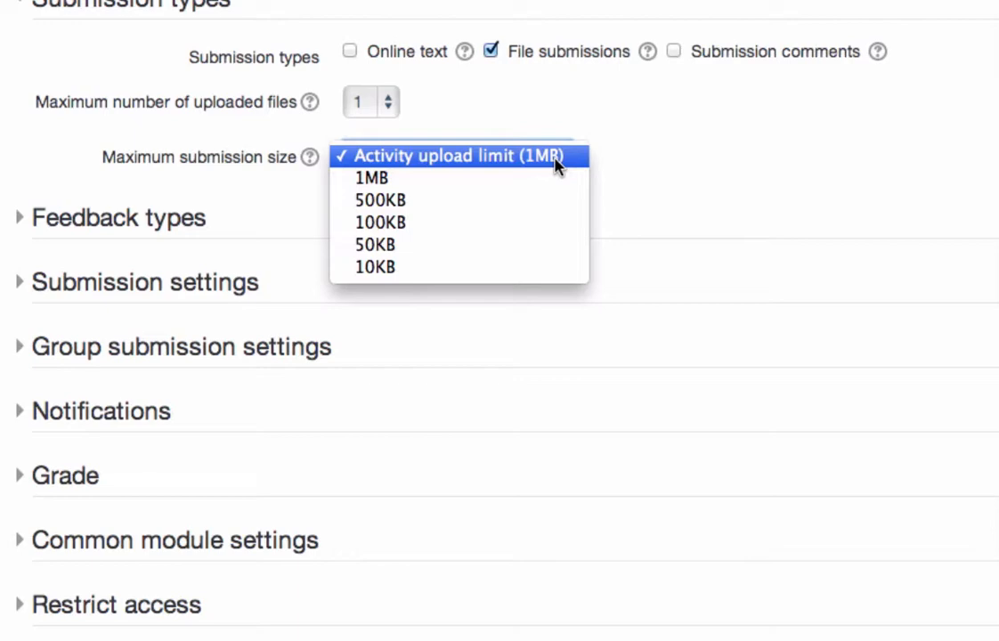
mouse_move(557, 139)
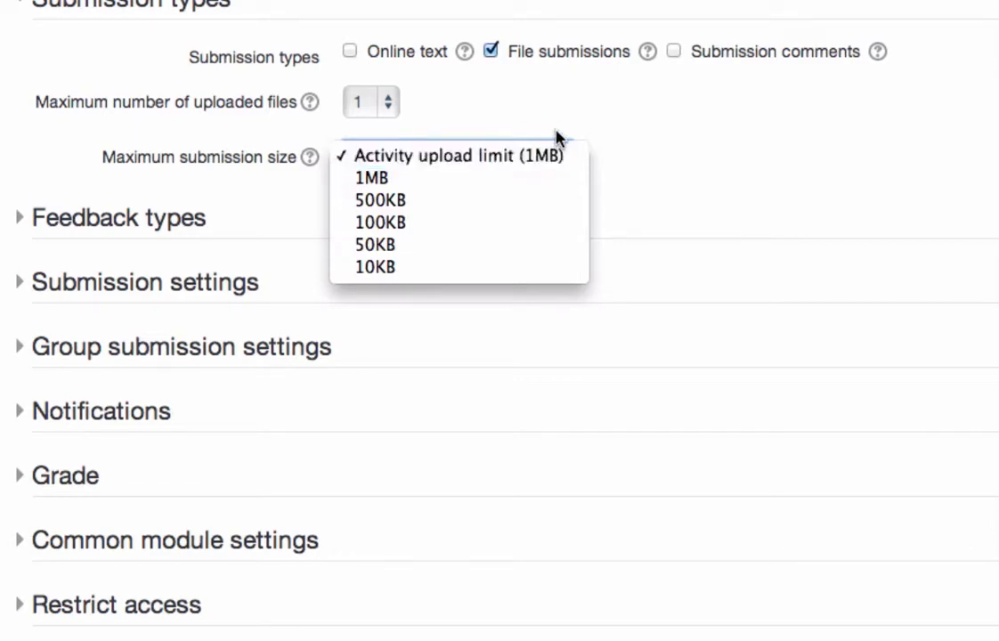
click(456, 157)
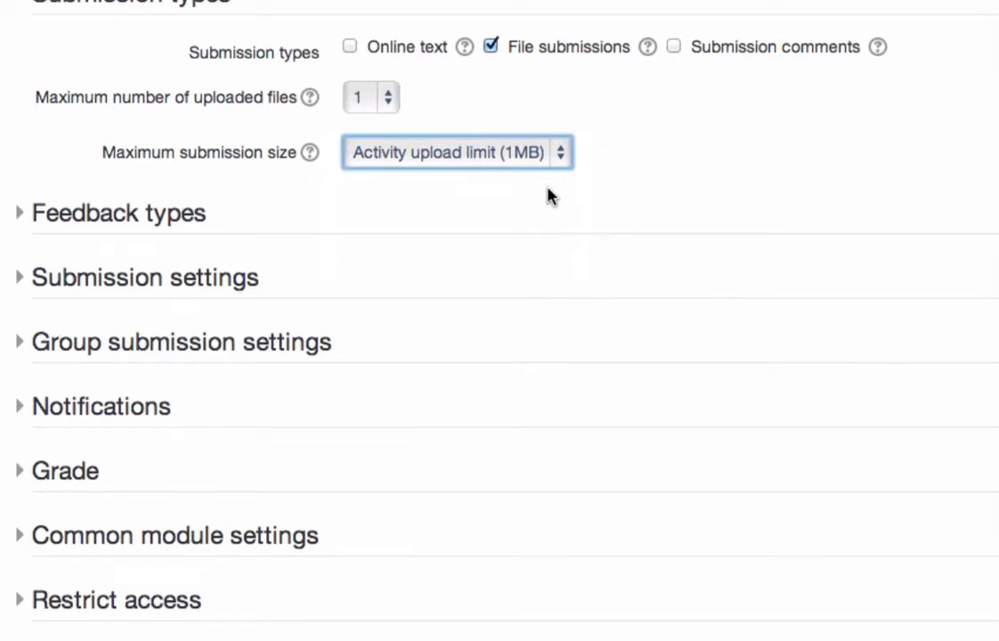
scroll(down, 3)
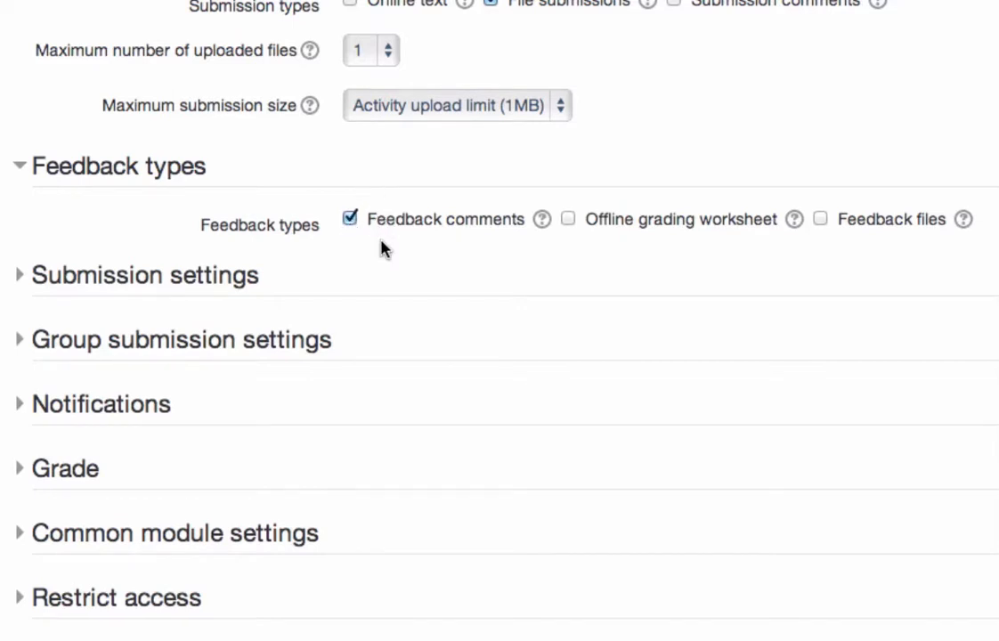
Scroll through Submission settings down to the grader Notifications section.
scroll(down, 3)
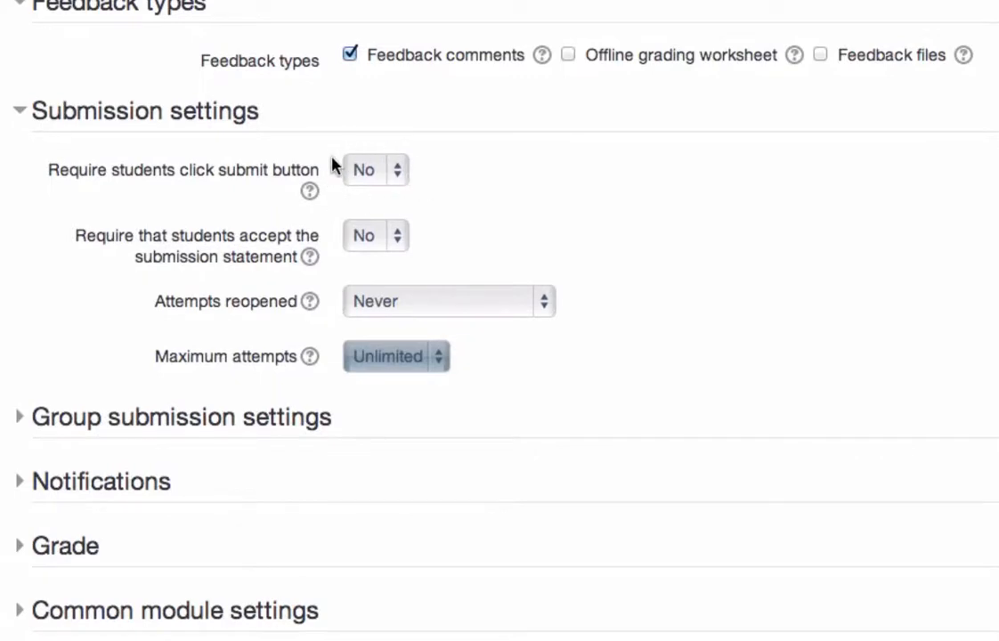
mouse_move(413, 200)
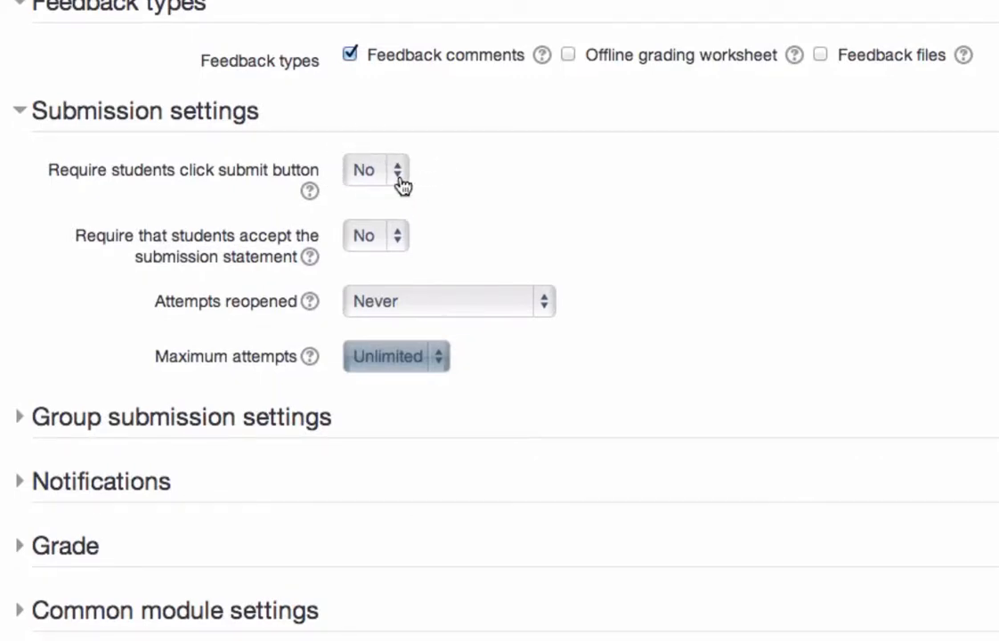
mouse_move(418, 182)
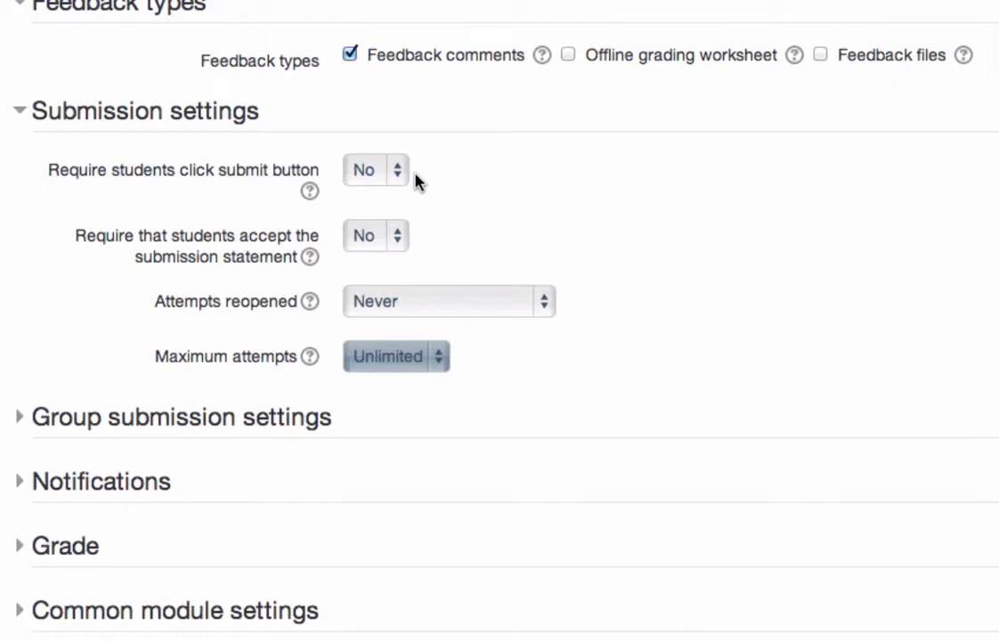
mouse_move(417, 182)
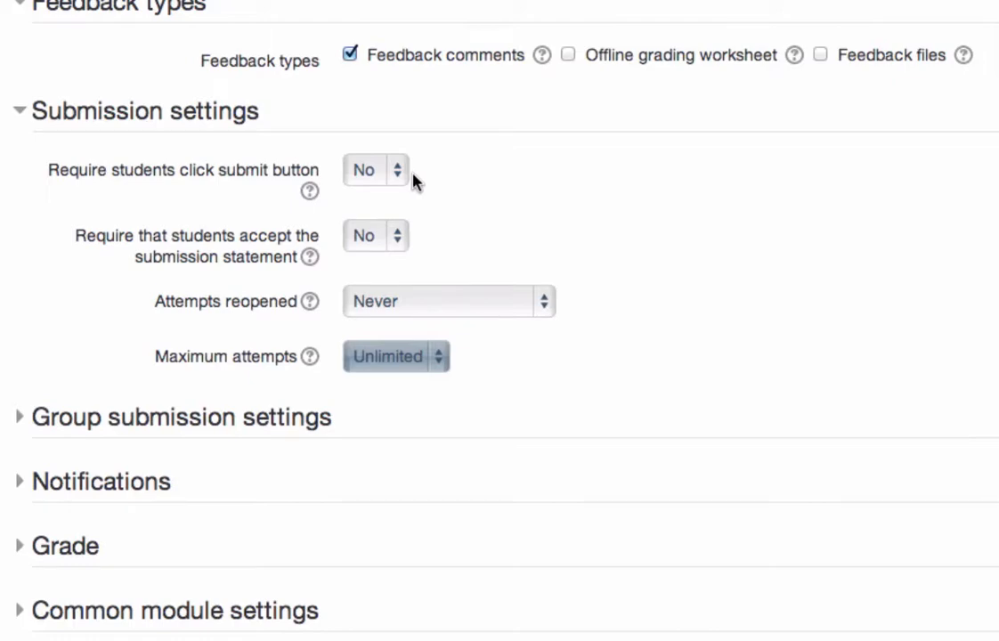
mouse_move(395, 188)
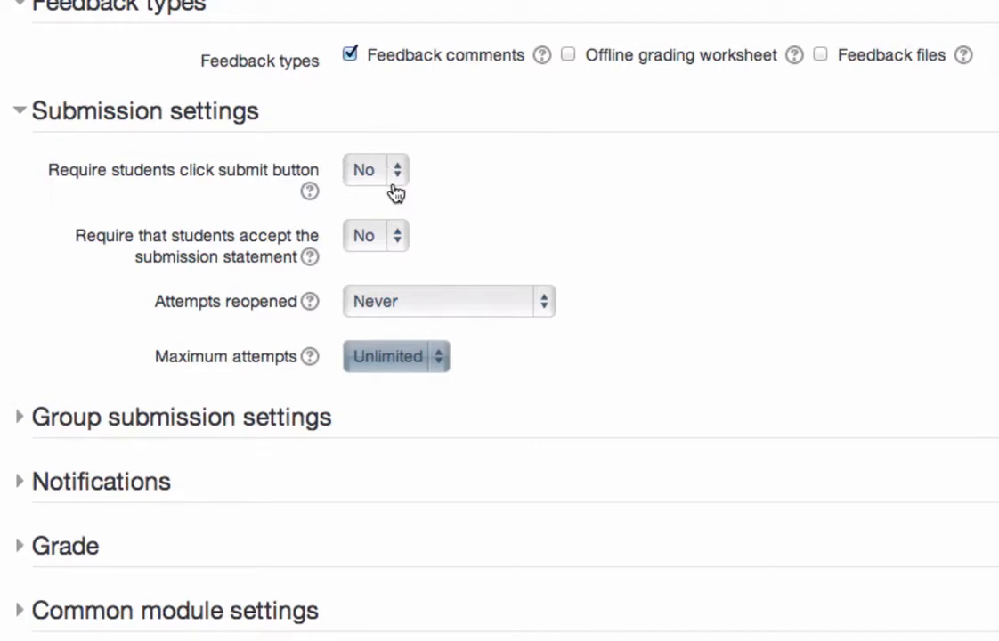
mouse_move(410, 253)
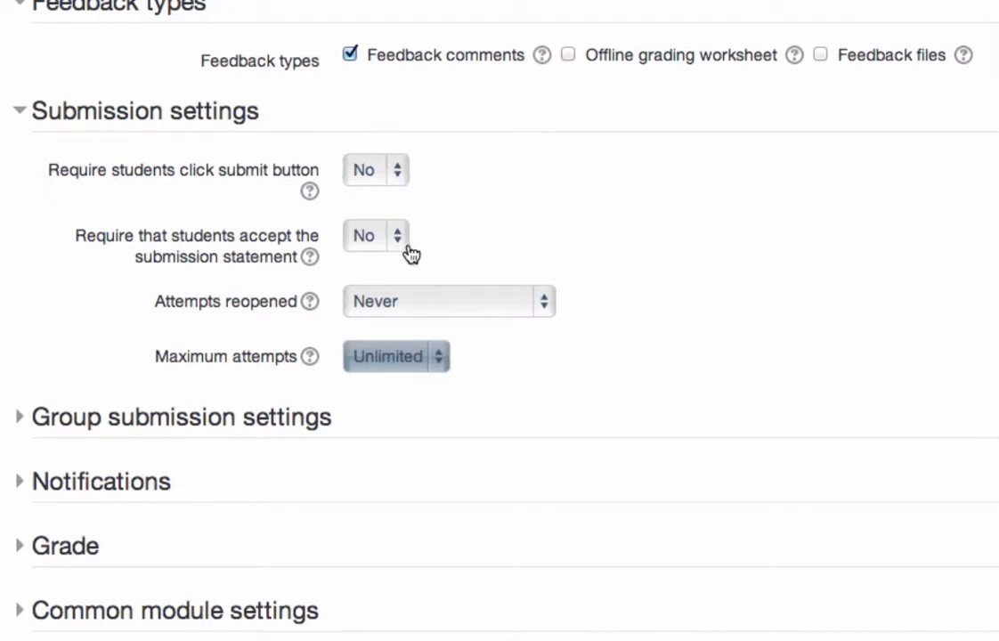
mouse_move(356, 217)
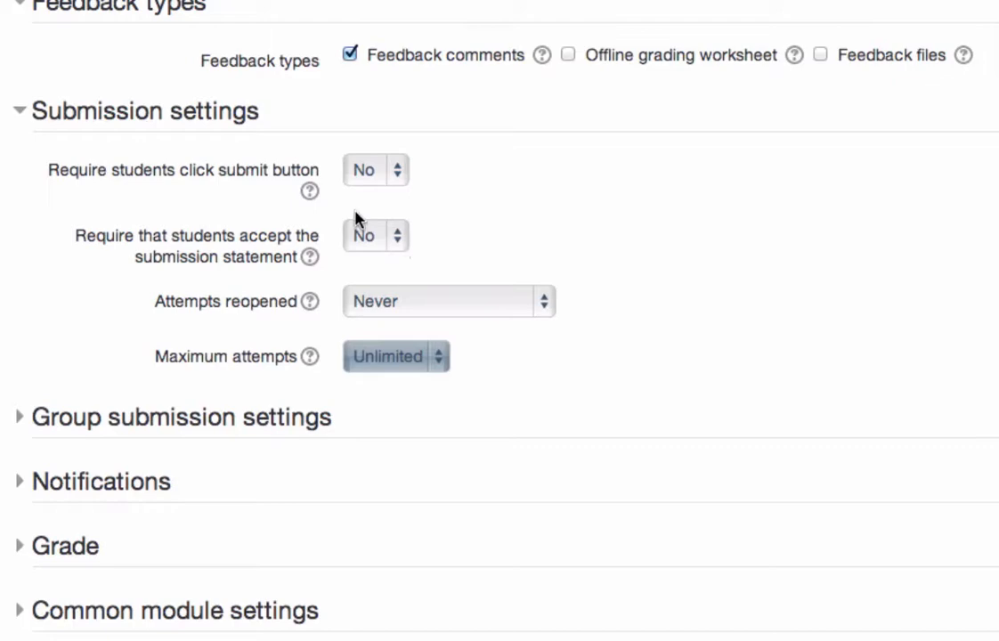
mouse_move(312, 262)
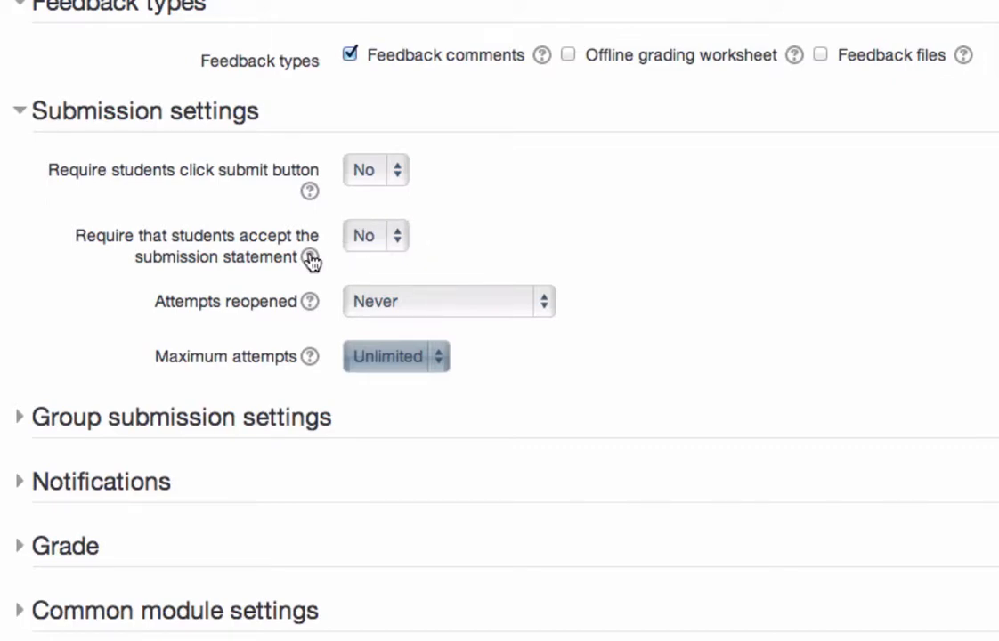
mouse_move(310, 258)
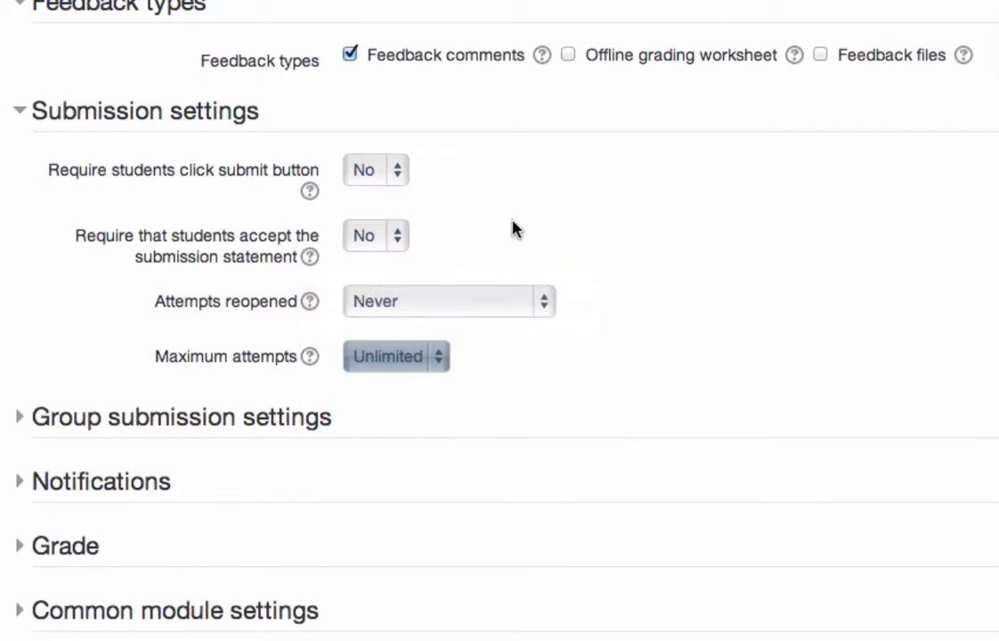
mouse_move(514, 207)
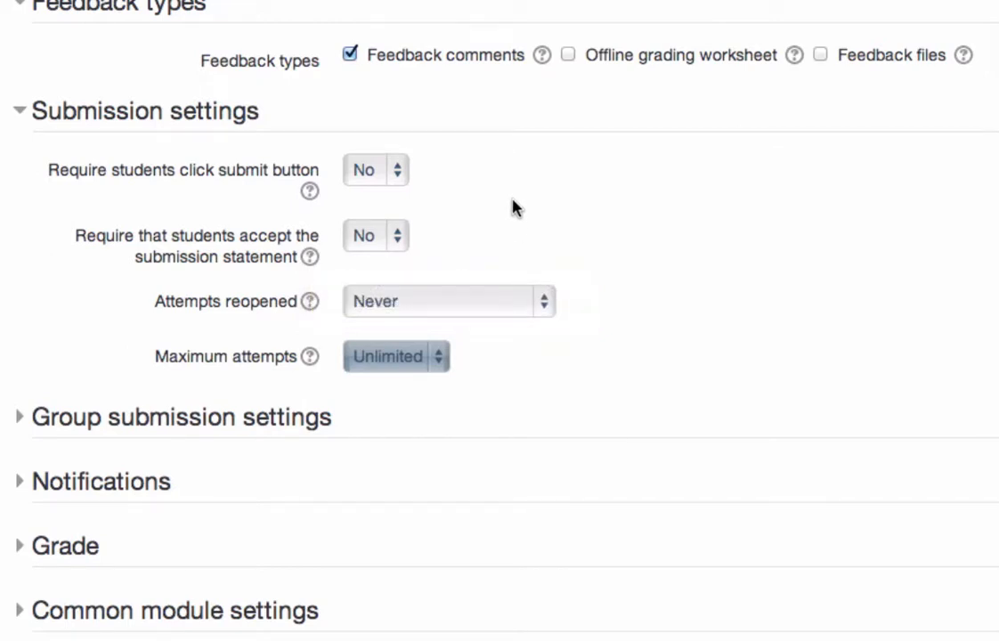
mouse_move(424, 220)
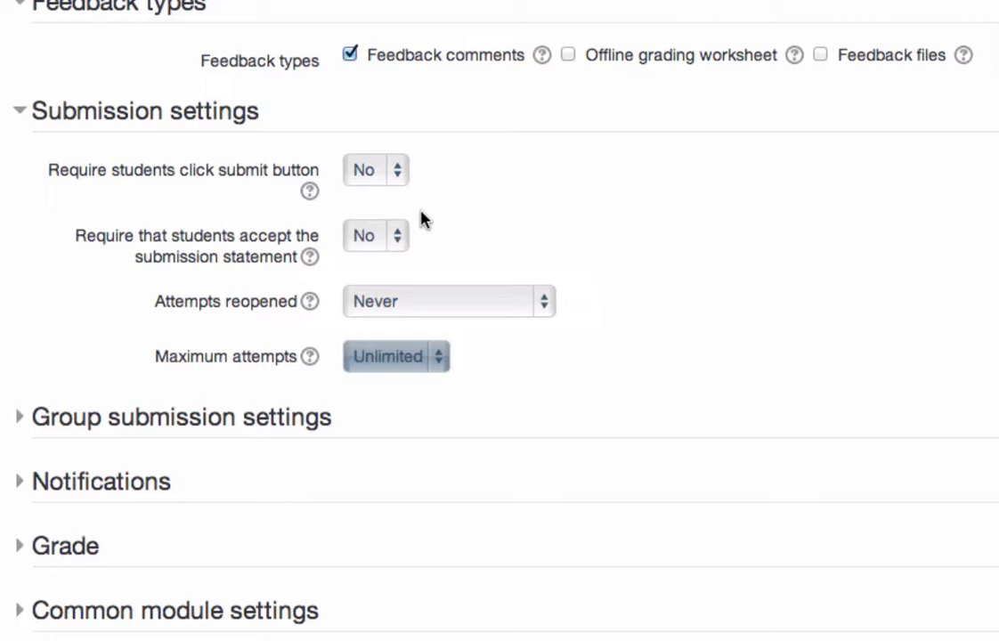
scroll(down, 3)
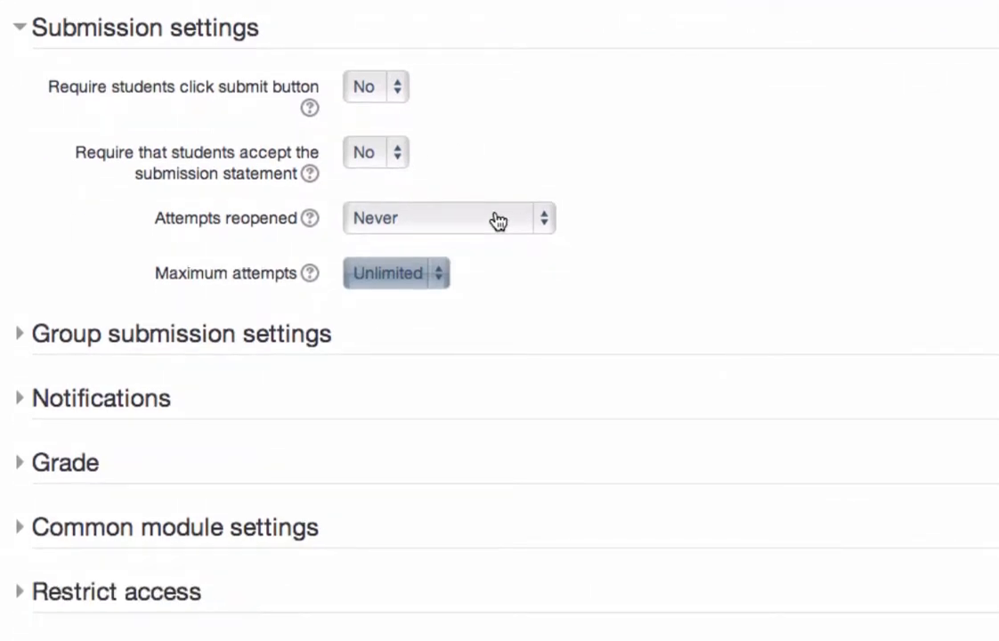
mouse_move(399, 299)
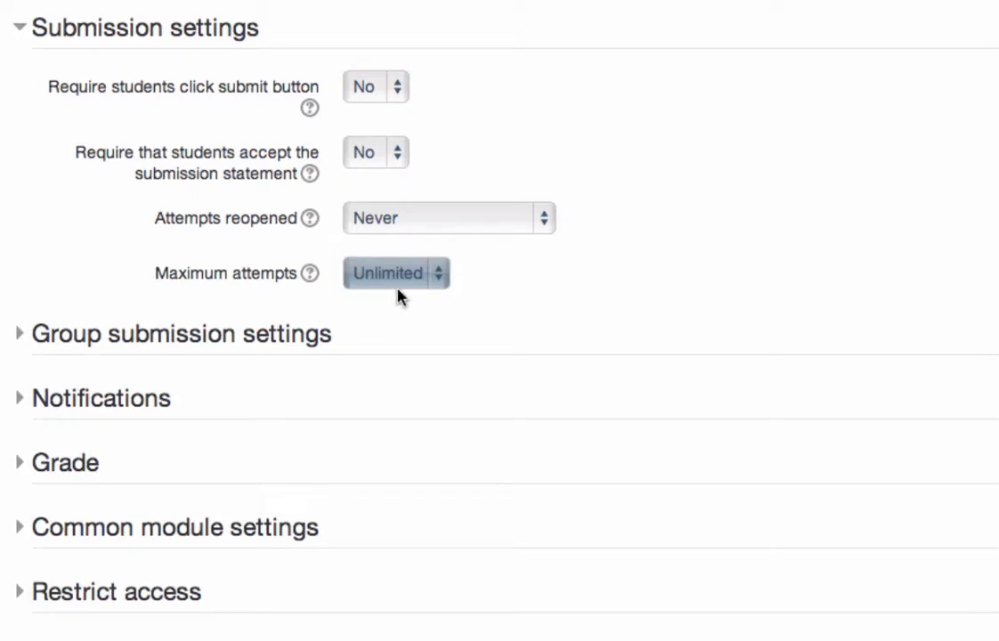
scroll(down, 3)
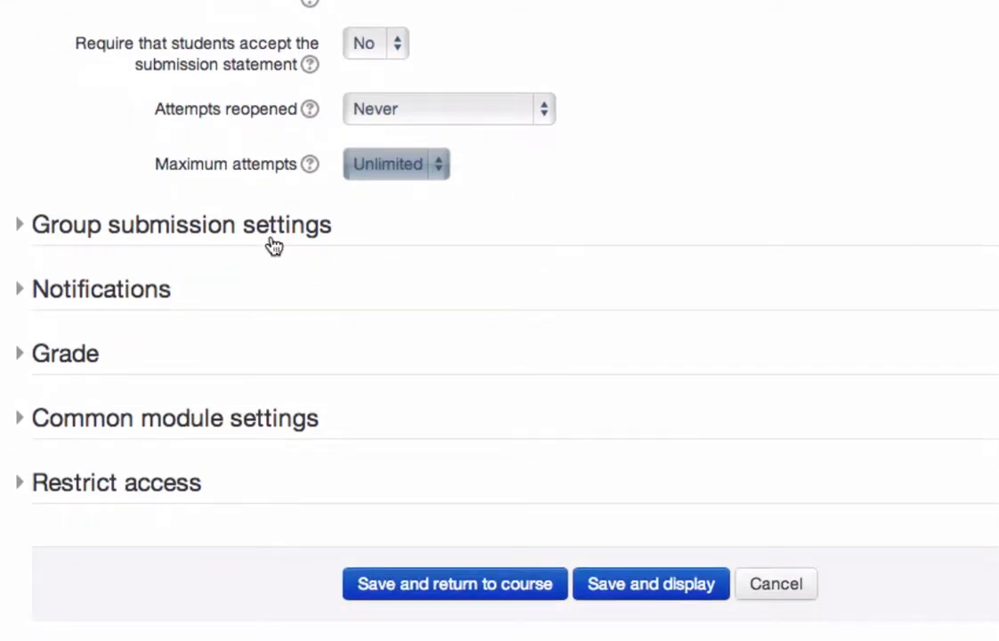
mouse_move(128, 235)
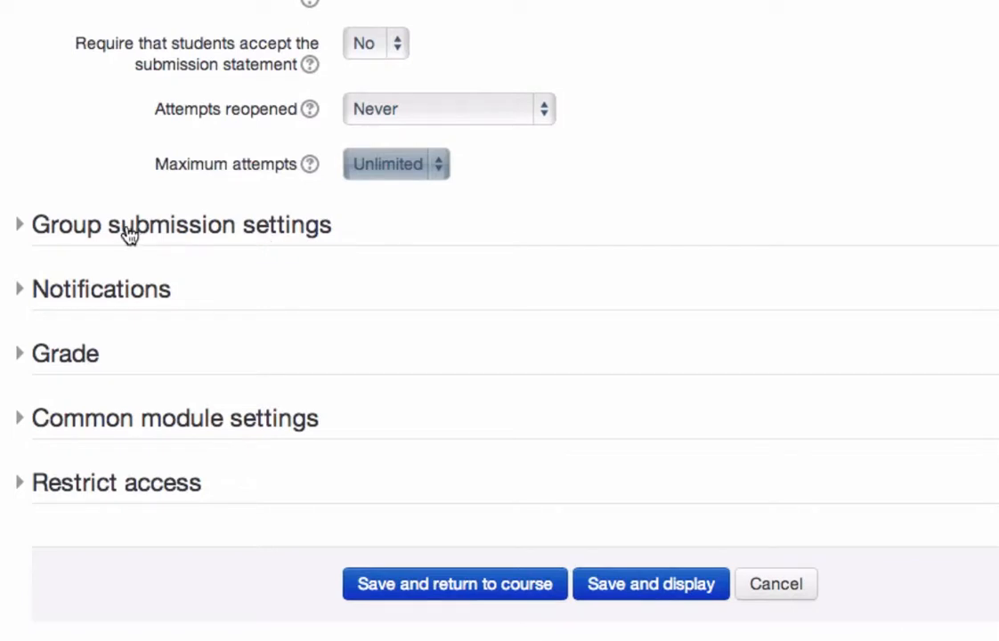
mouse_move(128, 248)
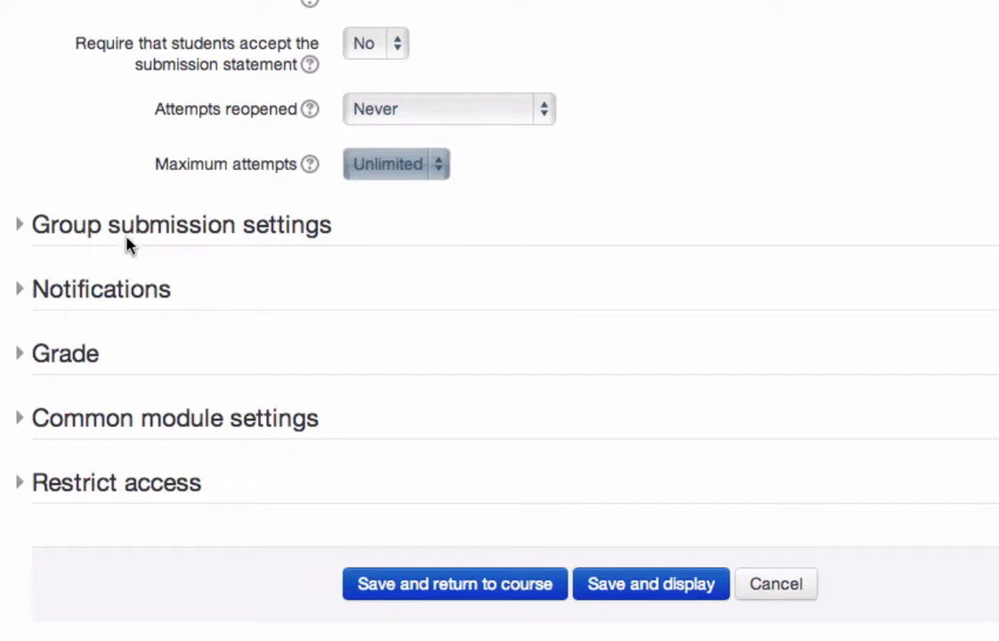
scroll(down, 3)
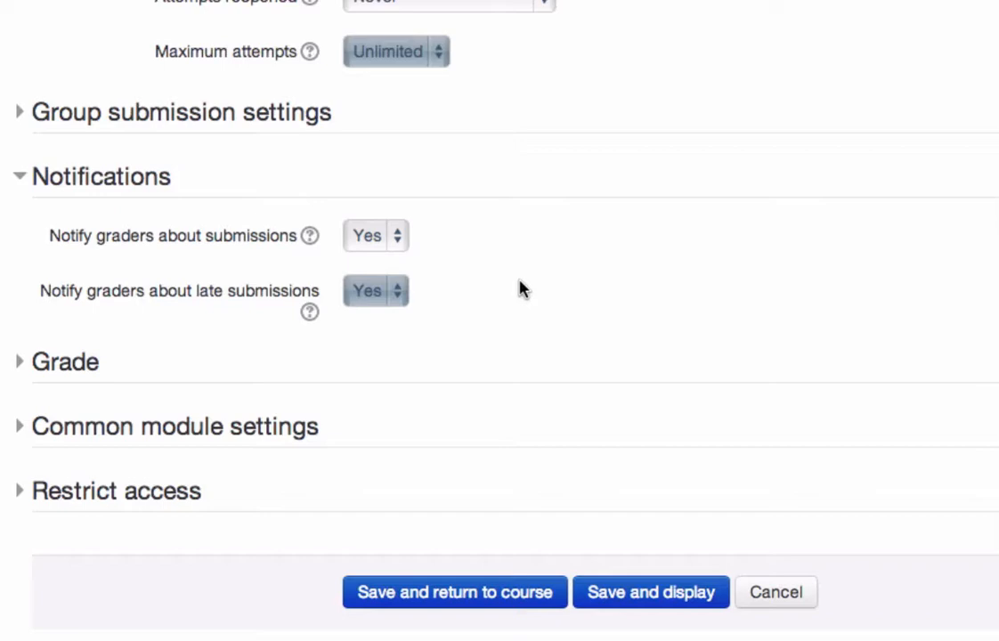
Set the grade to Scale: Excellent/Very poor (4 point) with simple direct grading.
scroll(down, 3)
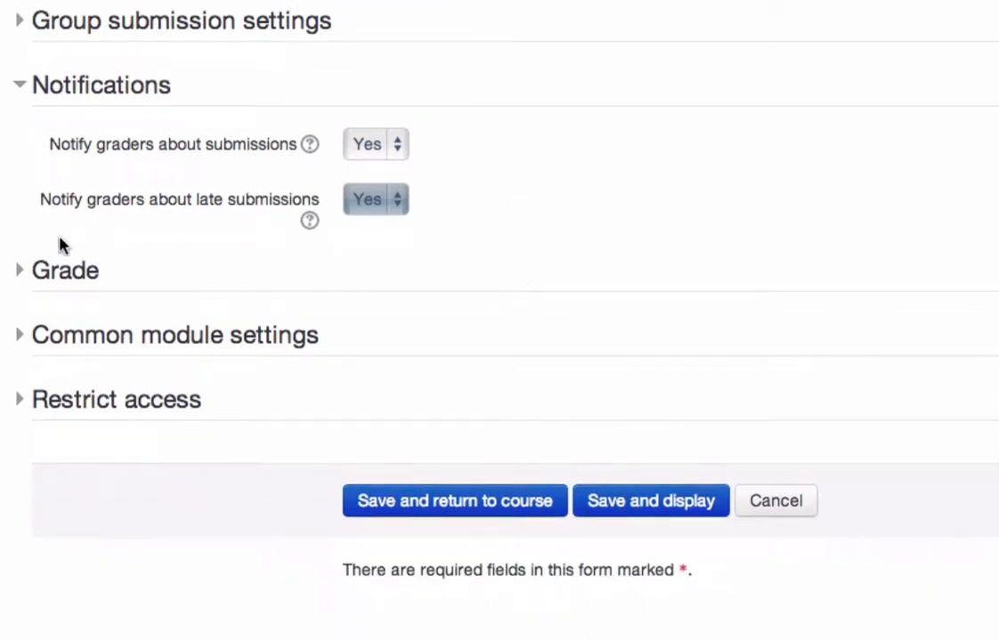
click(65, 270)
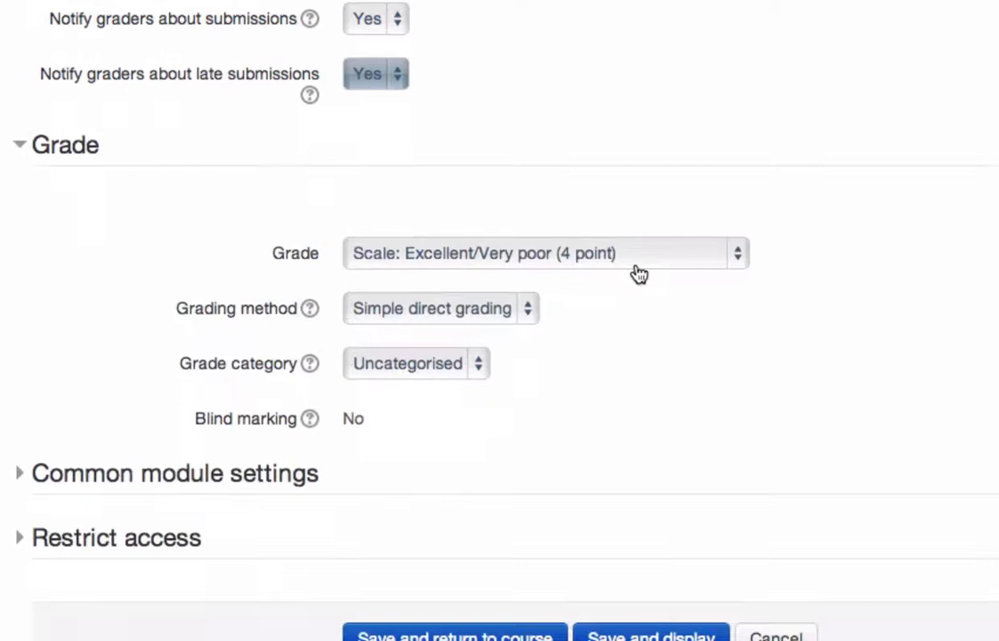
scroll(down, 3)
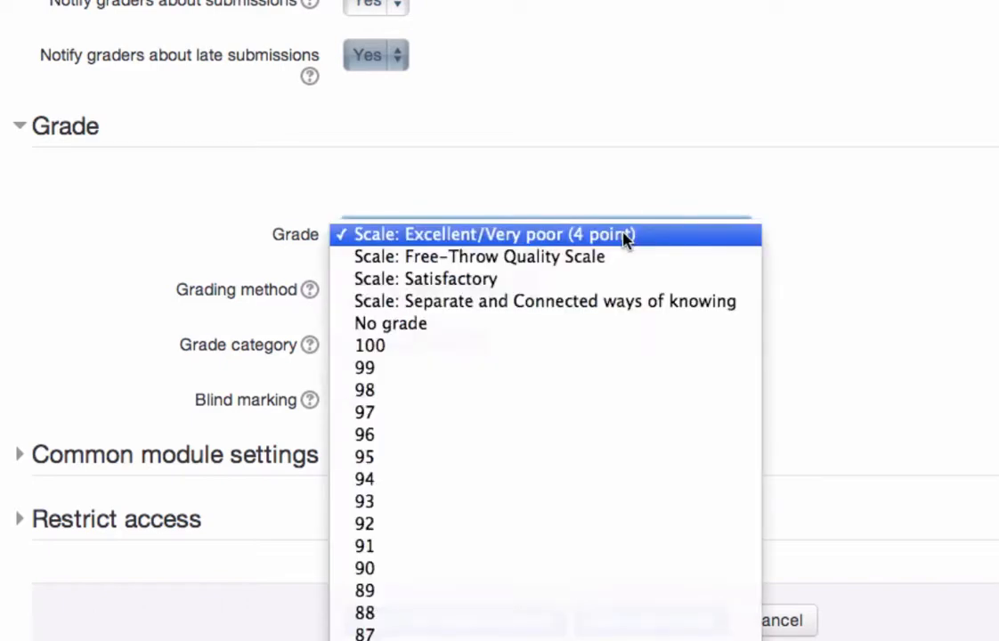
mouse_move(610, 301)
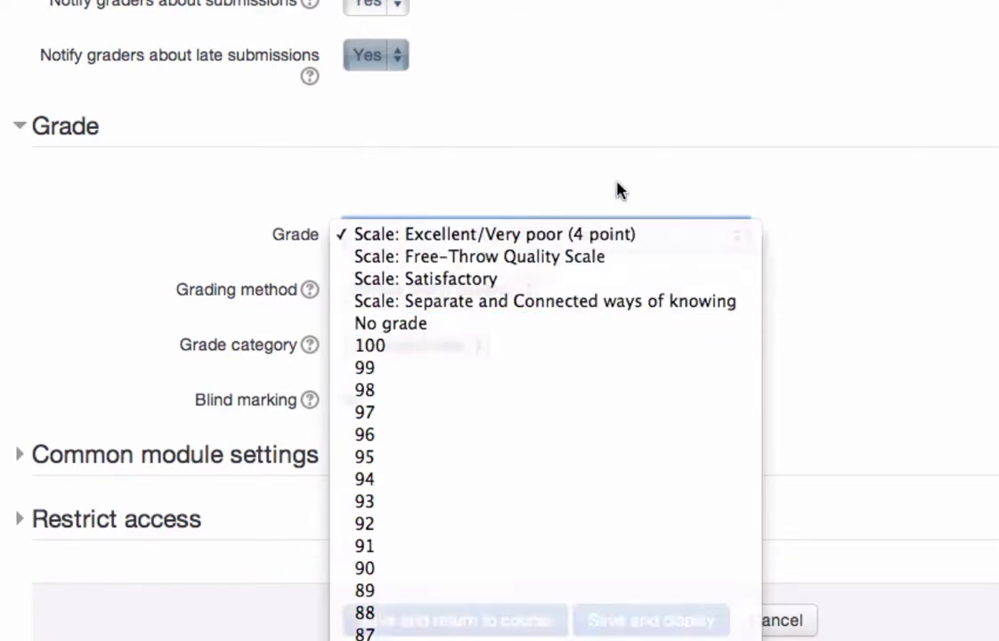
click(520, 236)
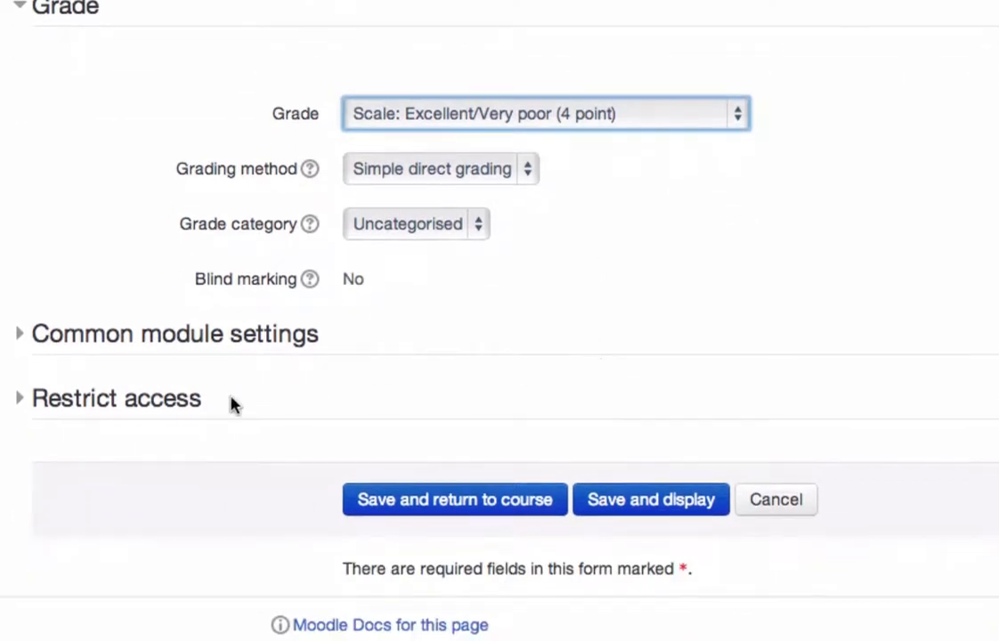
mouse_move(146, 453)
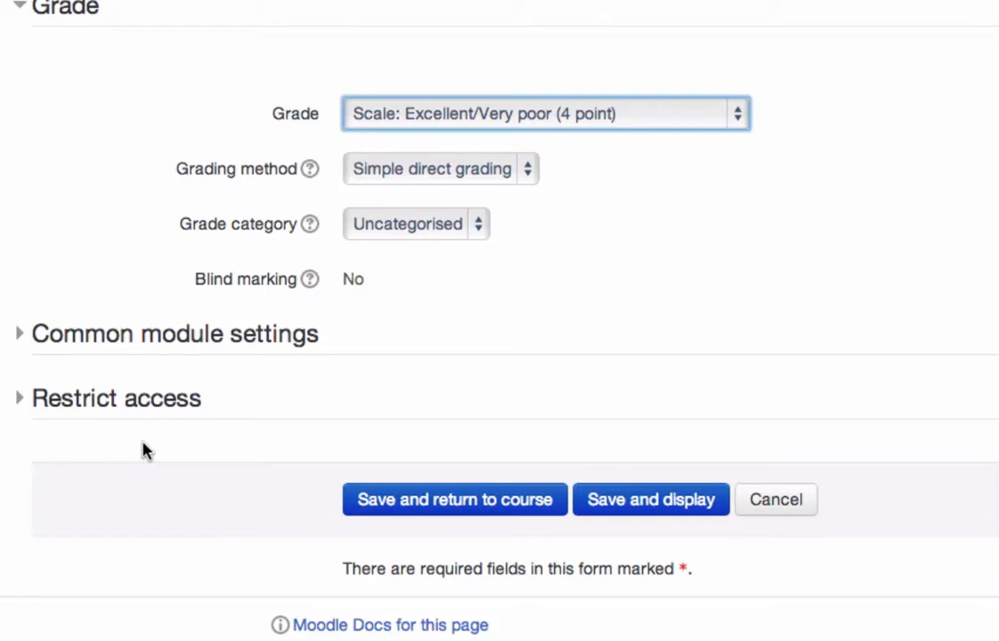
scroll(up, 3)
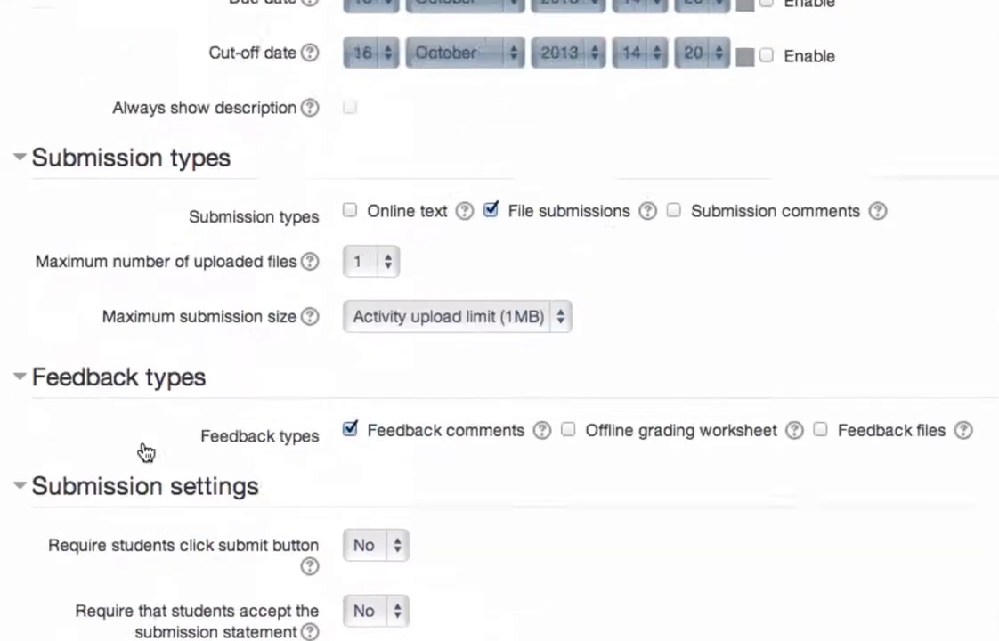
Leave the settings unsaved and view the grading table for Activity #4 Experimental Variables.
scroll(up, 3)
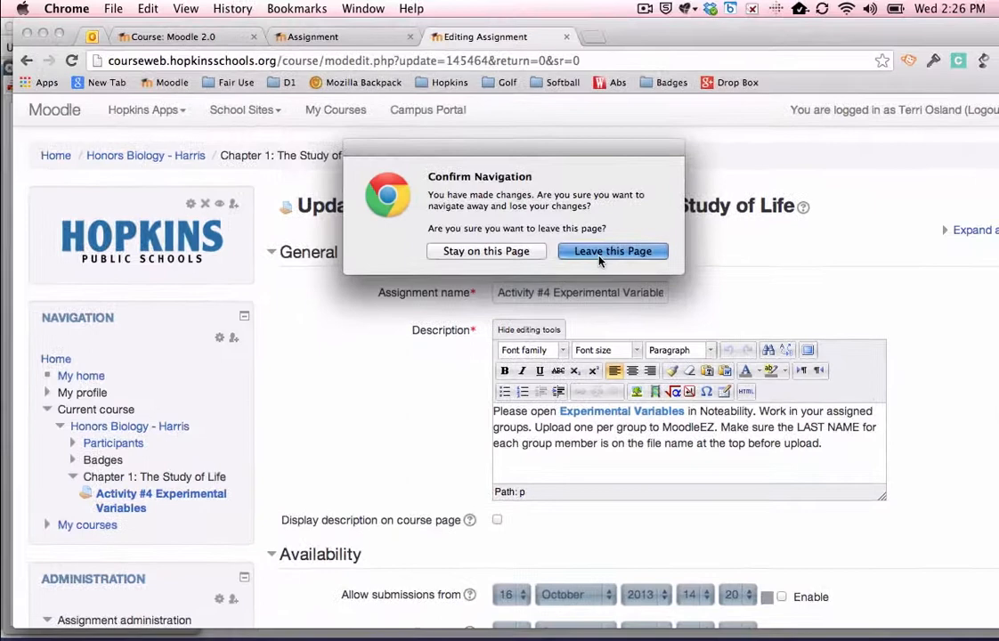
click(613, 250)
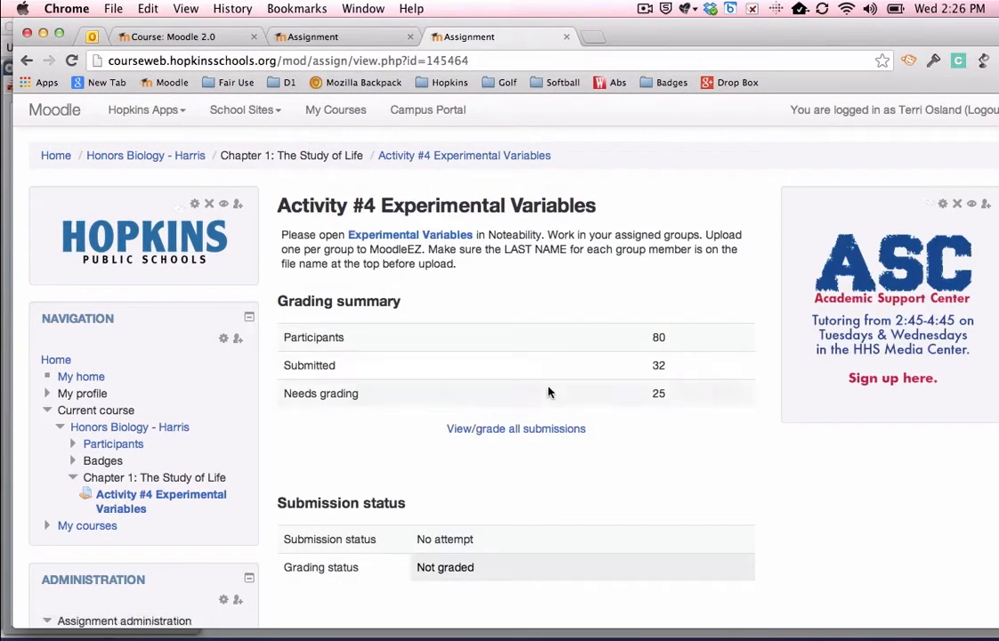
mouse_move(516, 428)
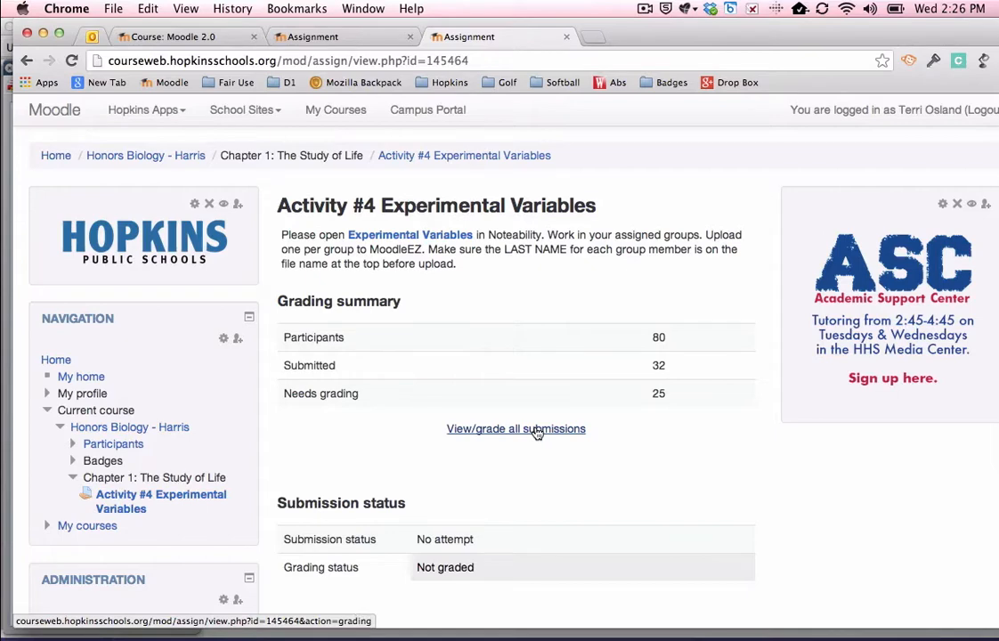
click(517, 428)
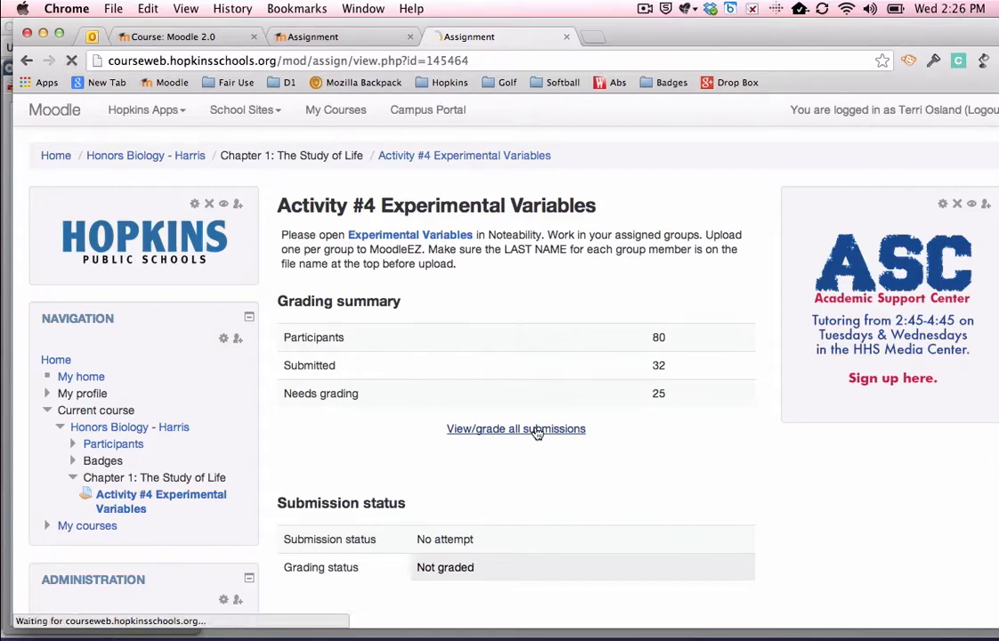
click(516, 428)
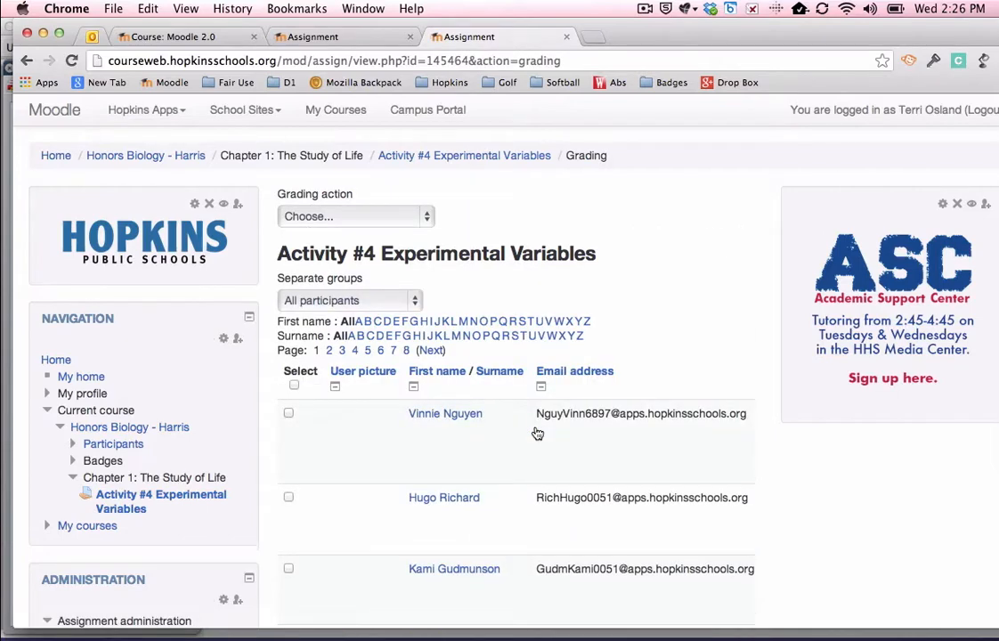
scroll(down, 3)
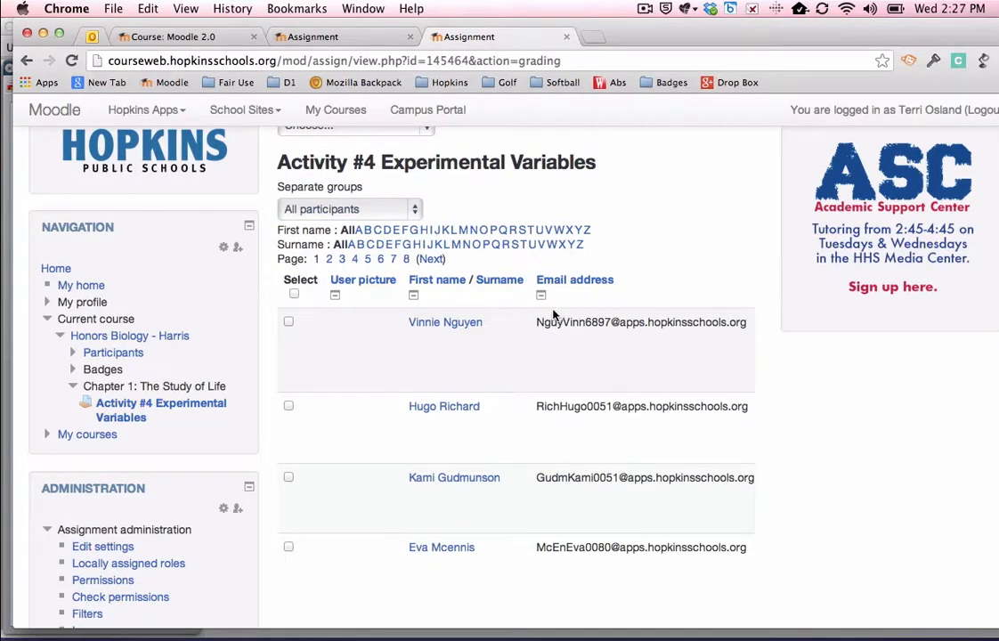
click(349, 209)
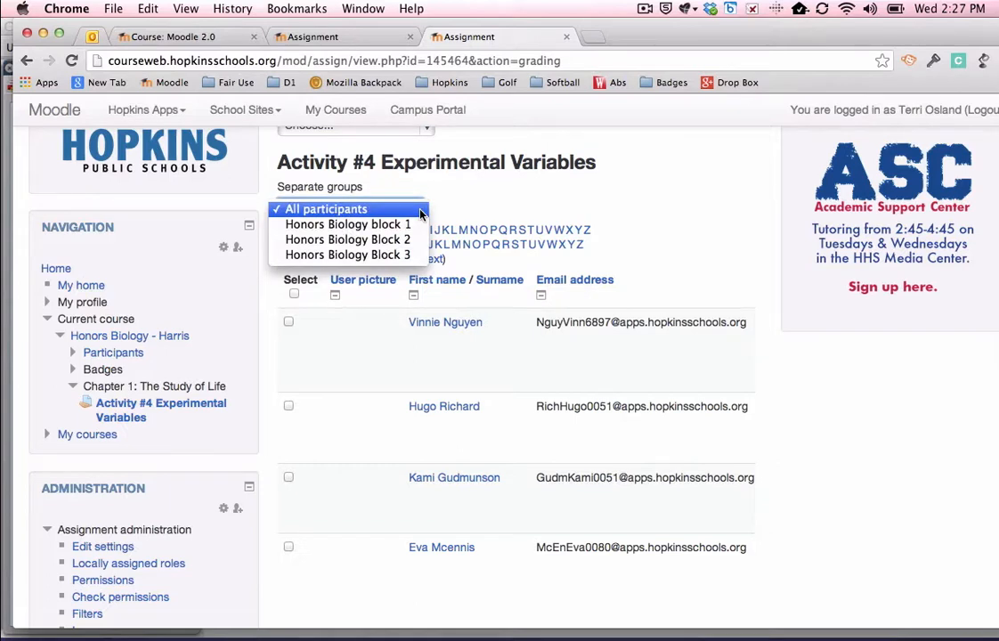
click(324, 209)
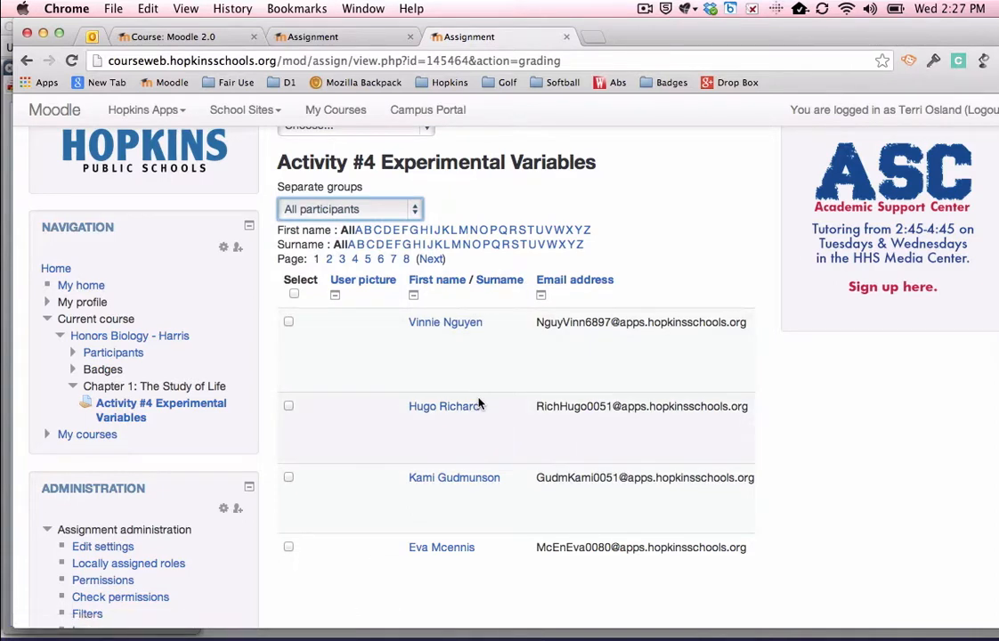
mouse_move(473, 353)
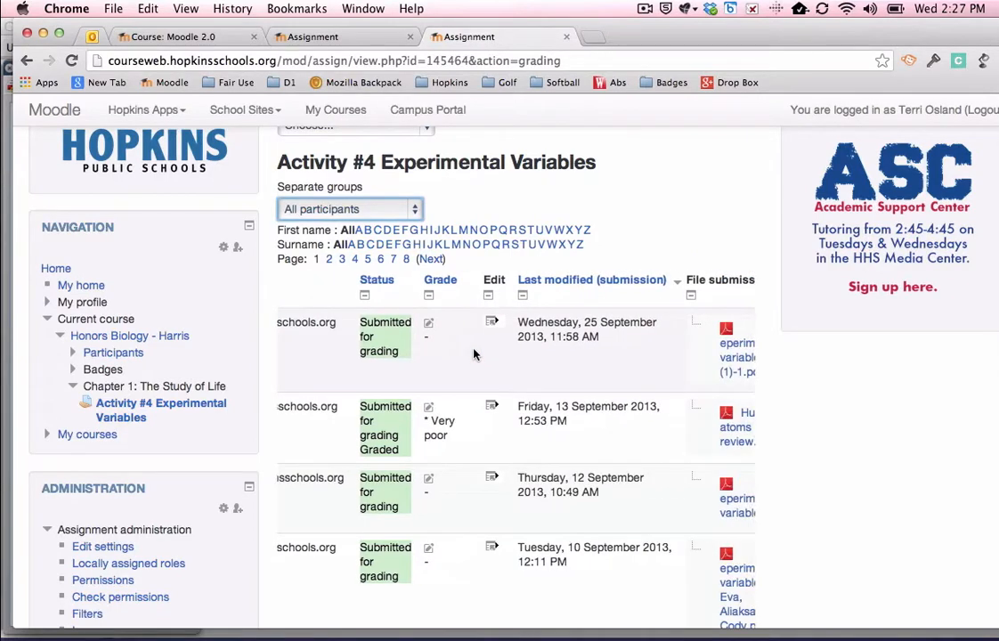
scroll(right, 3)
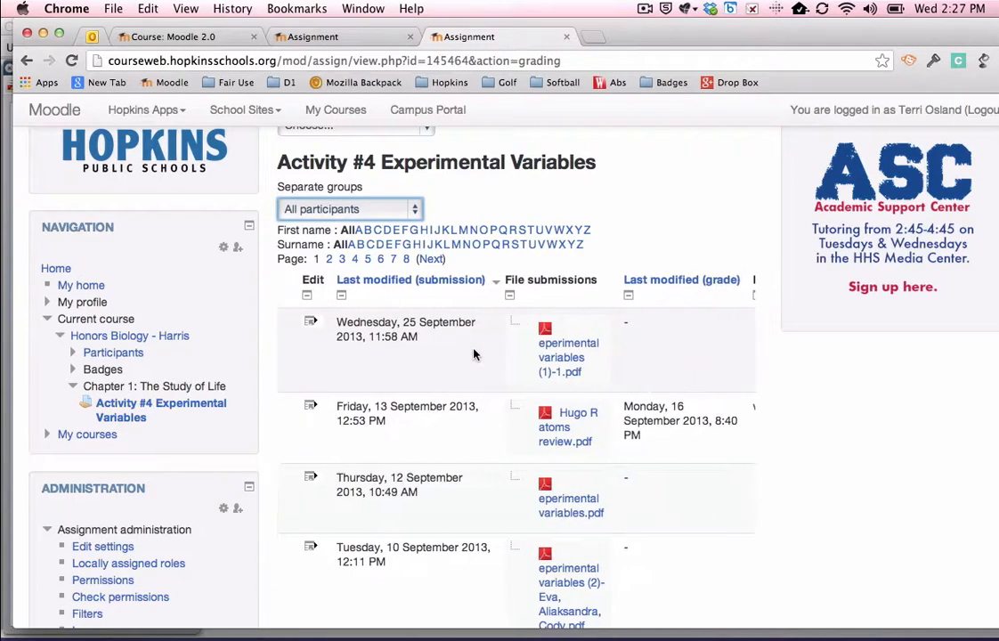
scroll(right, 3)
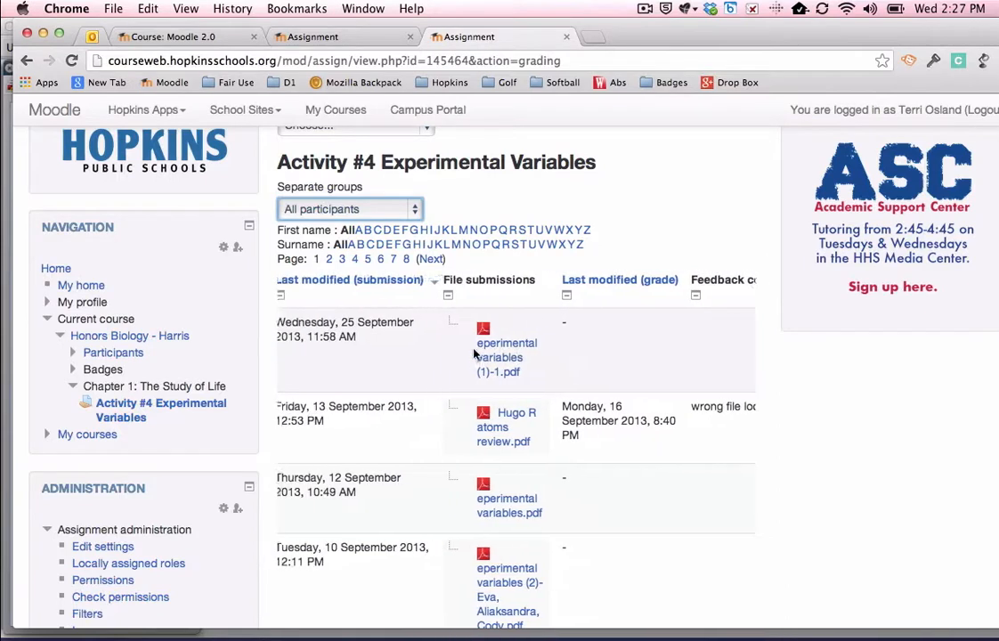
scroll(right, 3)
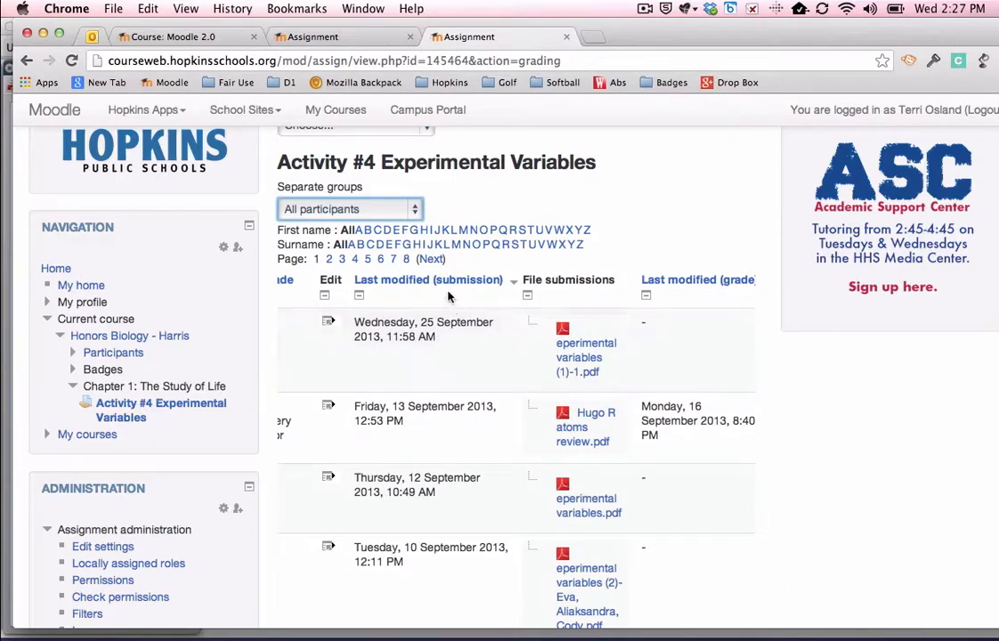
mouse_move(445, 279)
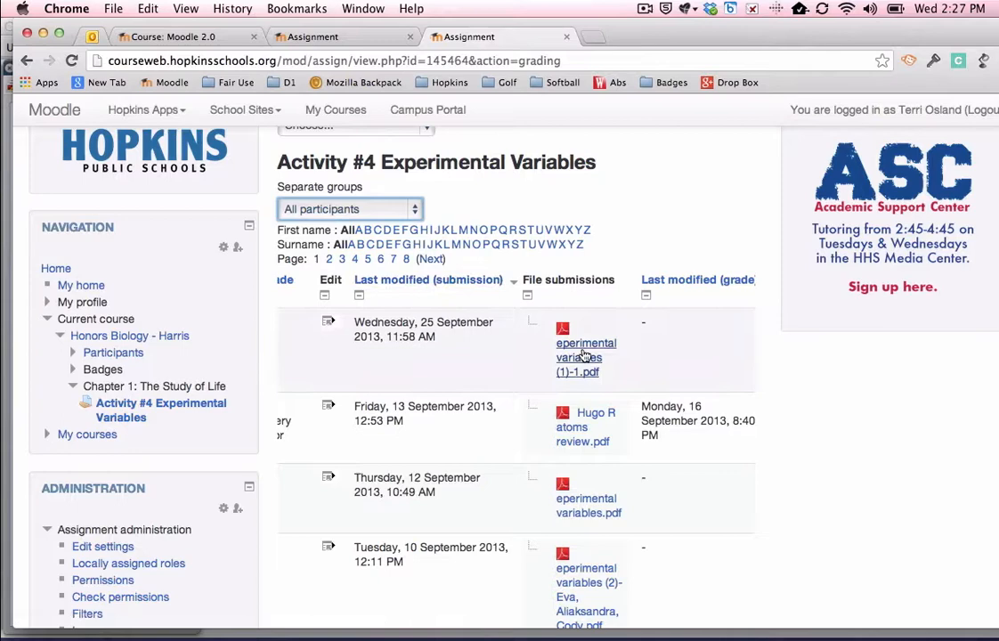
scroll(down, 3)
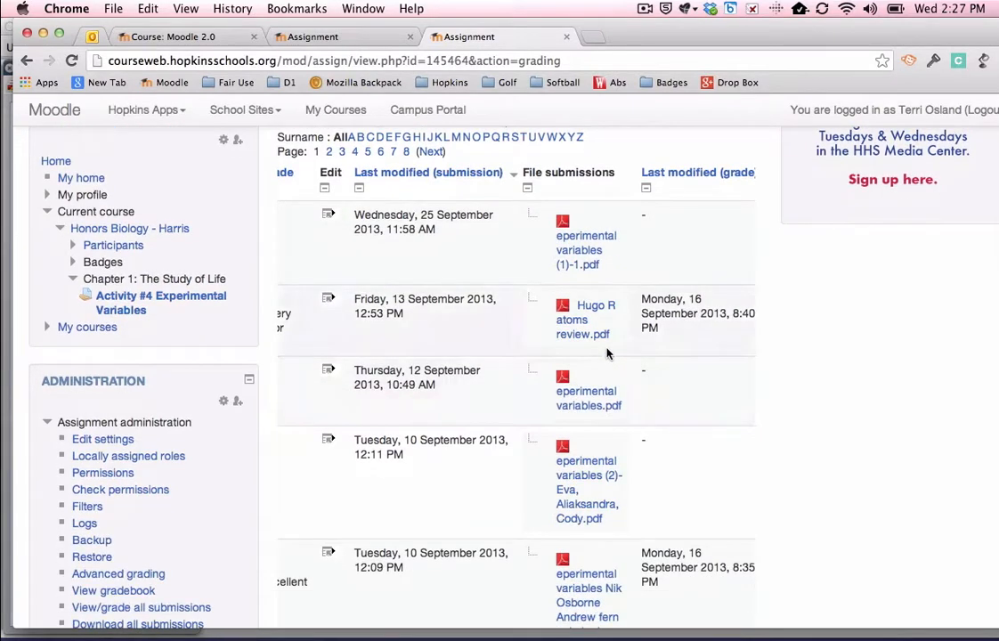
mouse_move(584, 335)
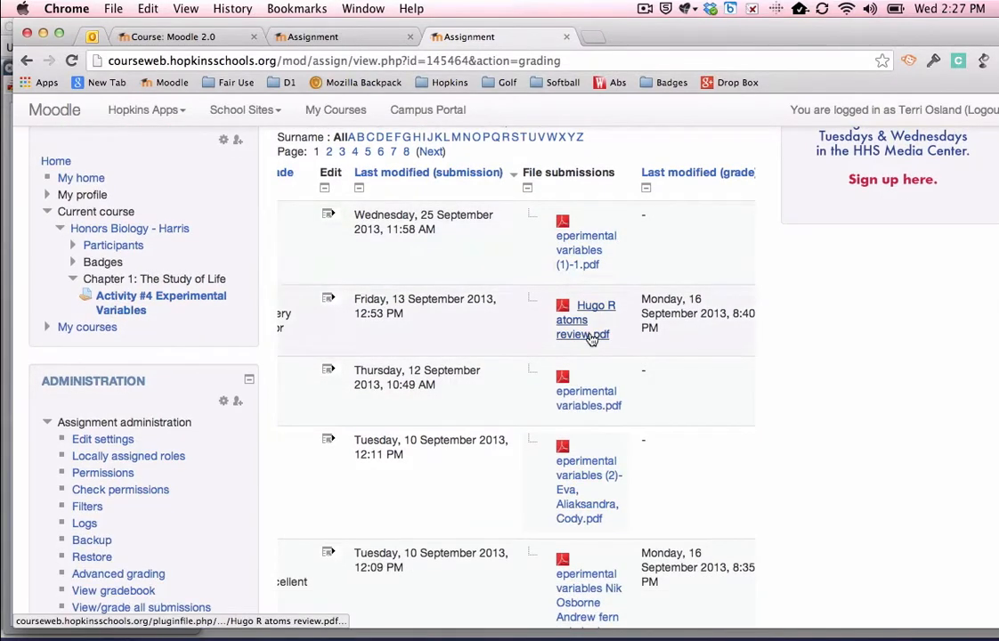
mouse_move(595, 495)
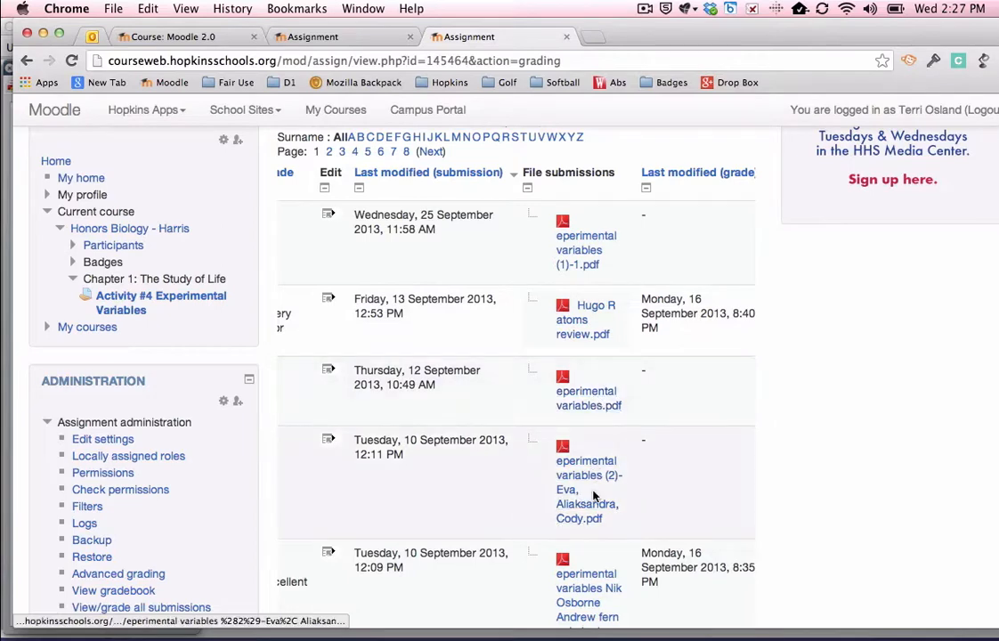
mouse_move(582, 318)
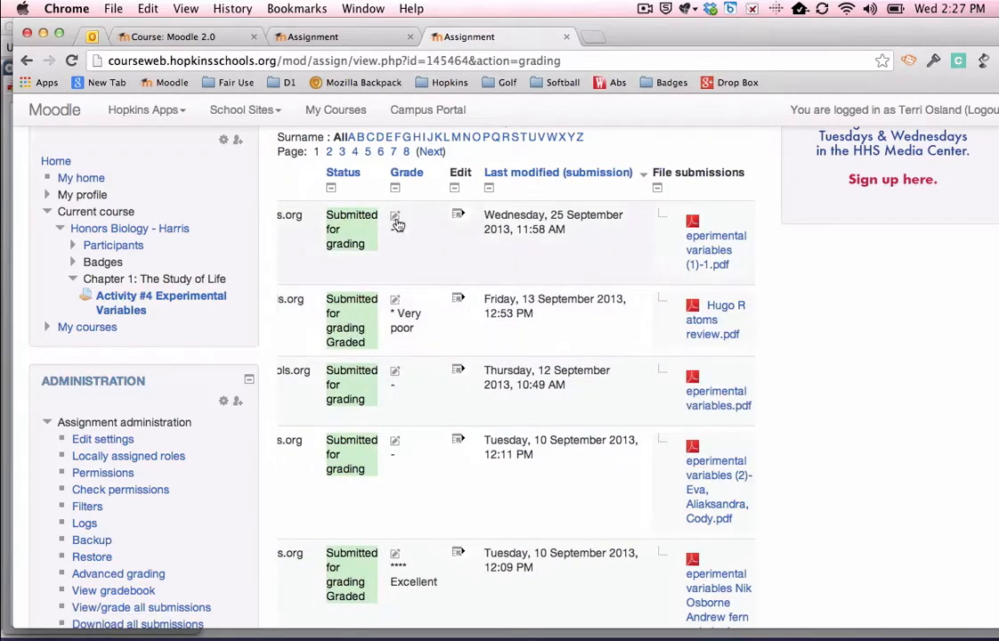
mouse_move(396, 218)
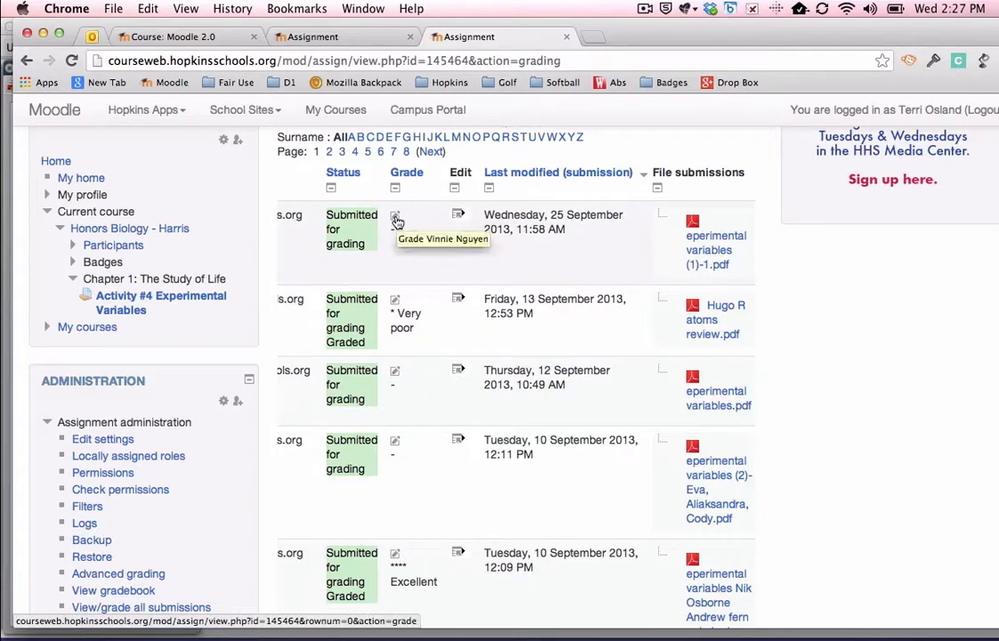
scroll(down, 3)
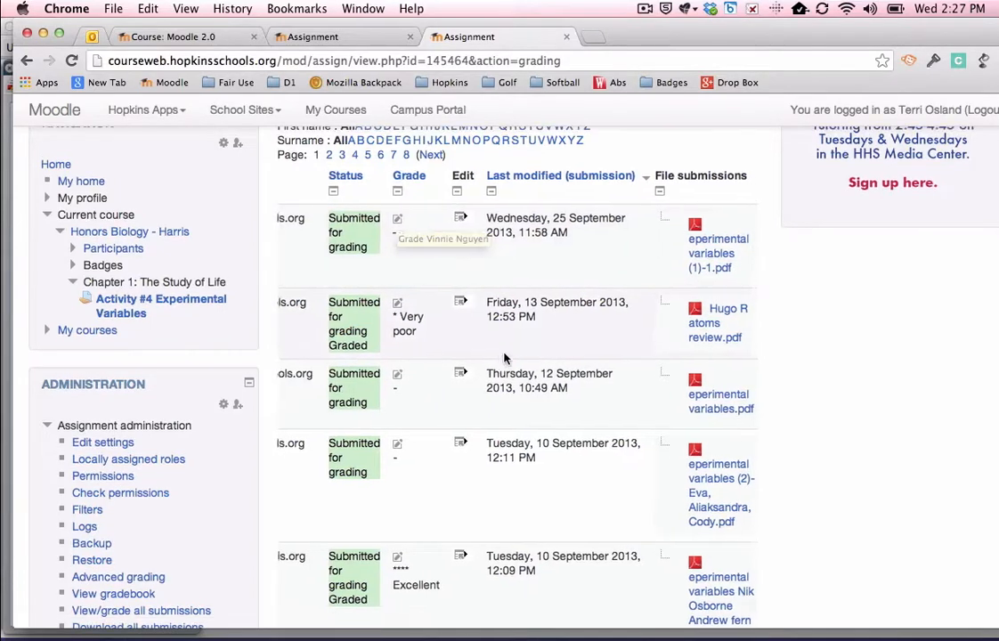
scroll(up, 3)
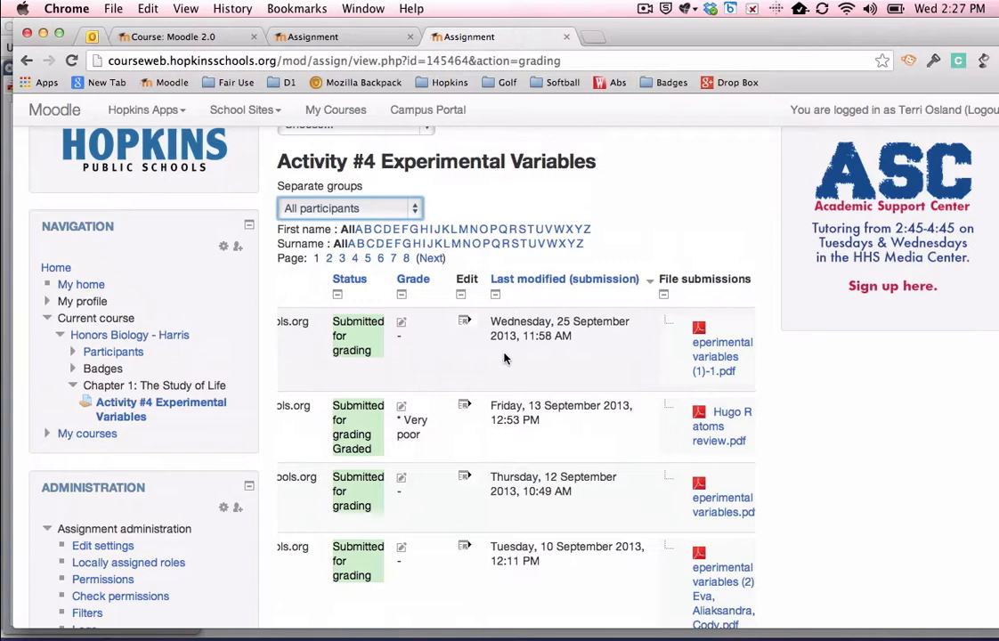